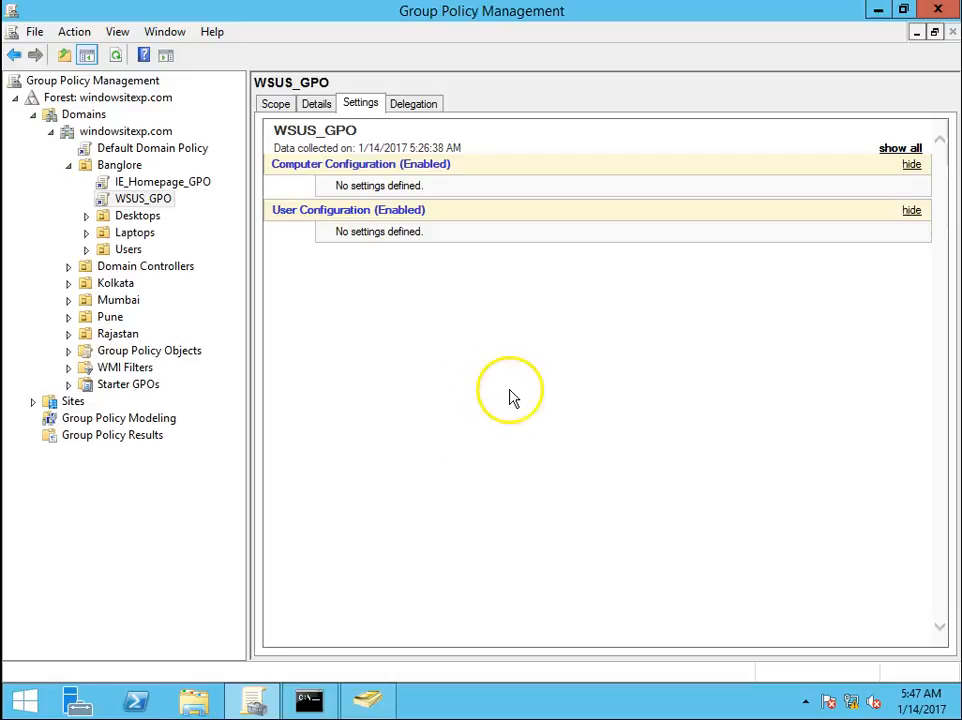
mouse_move(555, 360)
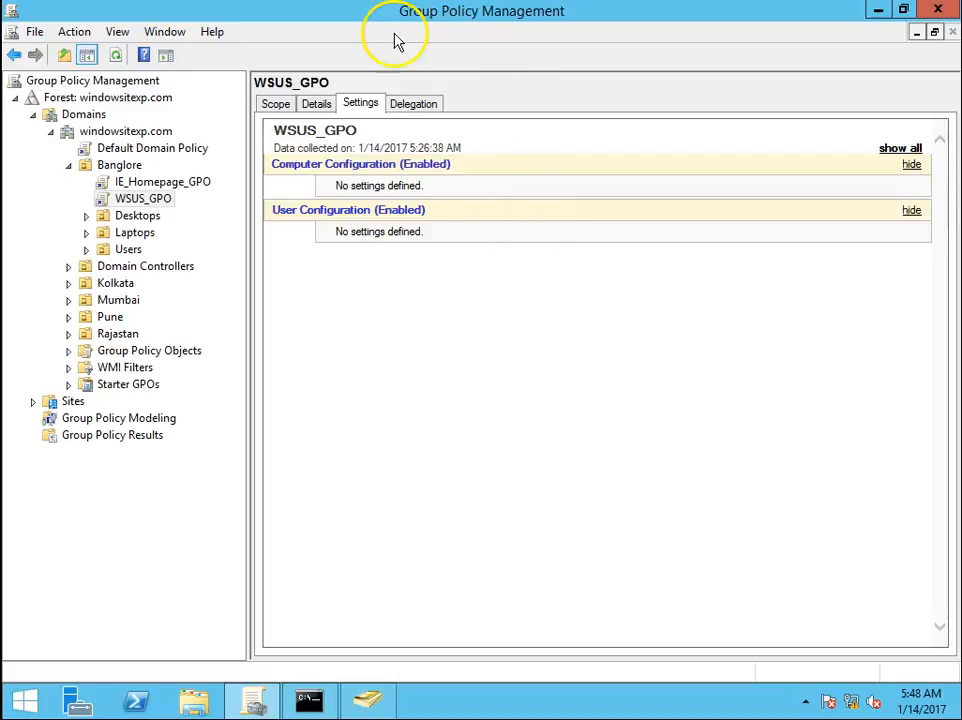
mouse_move(735, 23)
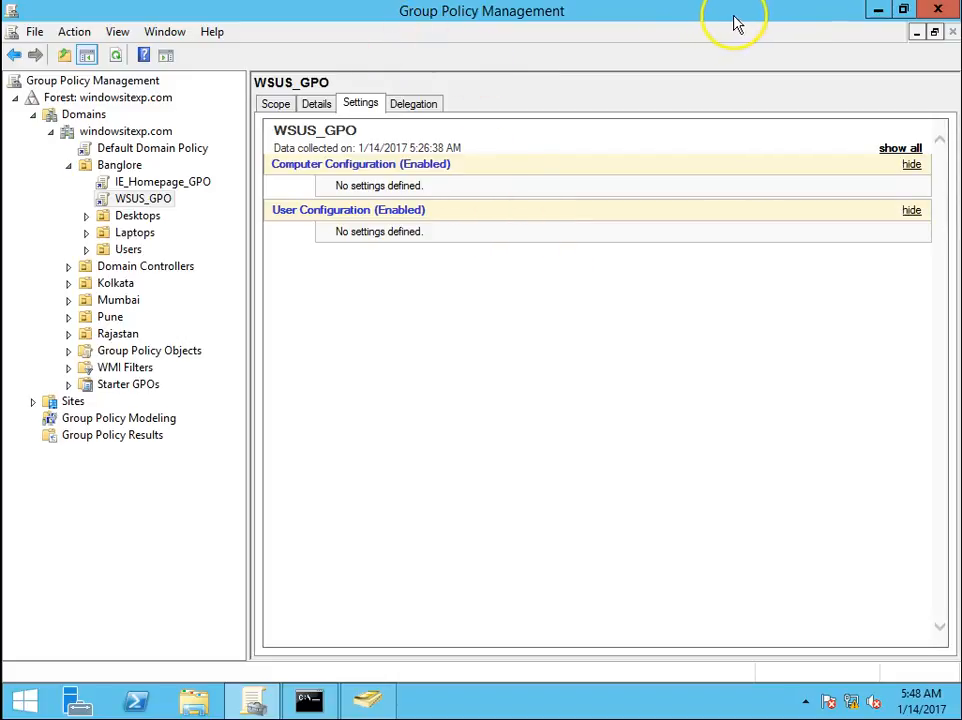
mouse_move(556, 260)
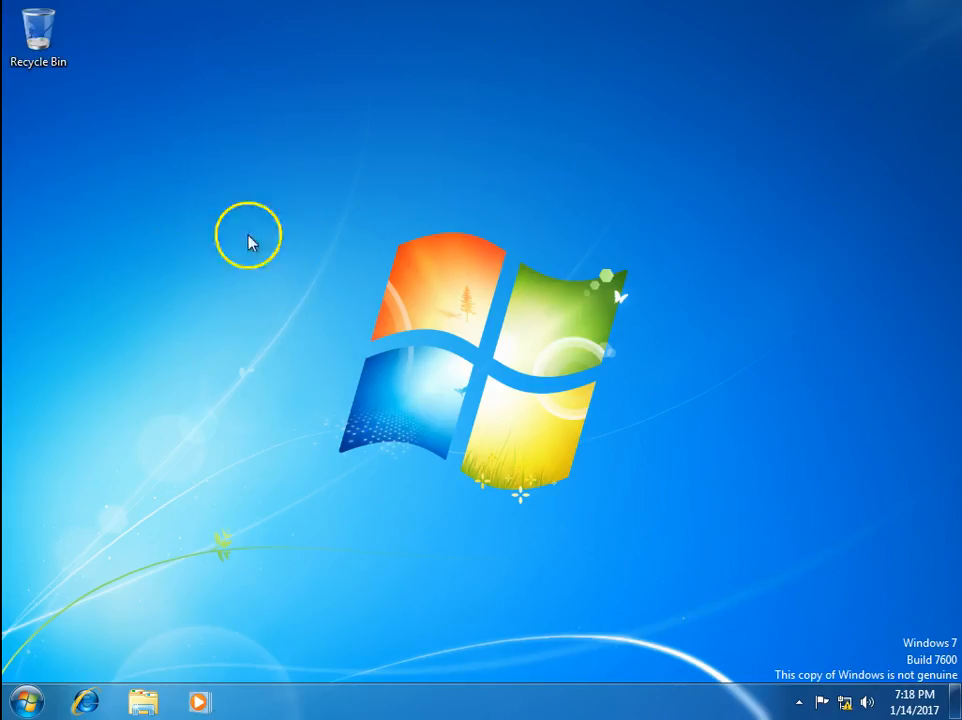
mouse_move(224, 197)
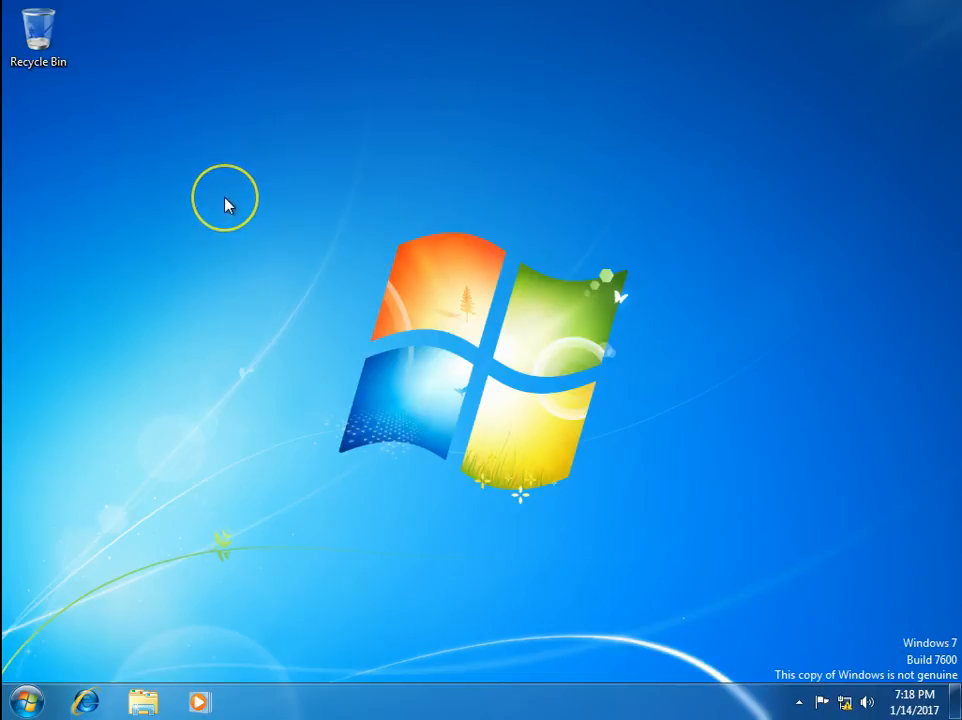
Bring up the Start menu on the Windows 7 client desktop.
click(17, 700)
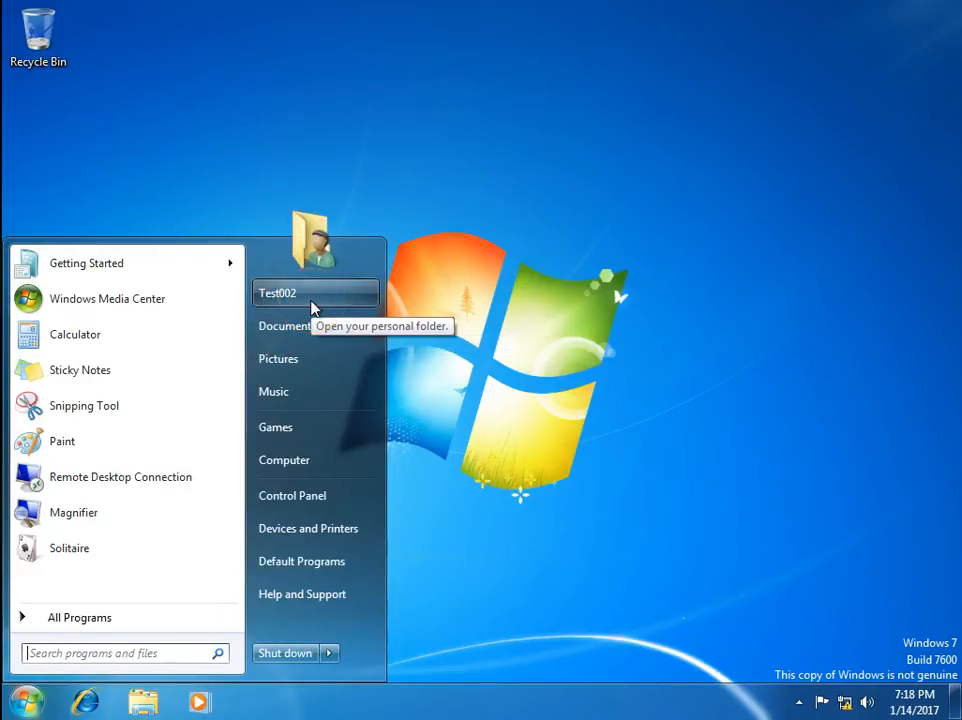
click(315, 292)
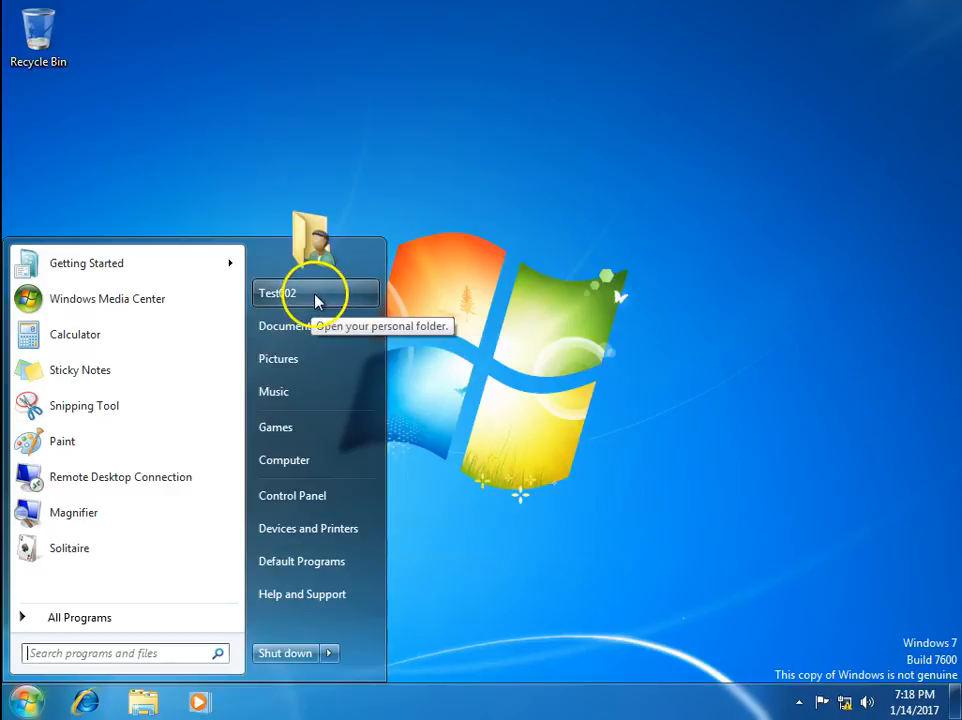
Confirm Control Panel opens unrestricted, browsing Programs and User Accounts, then close it.
click(292, 495)
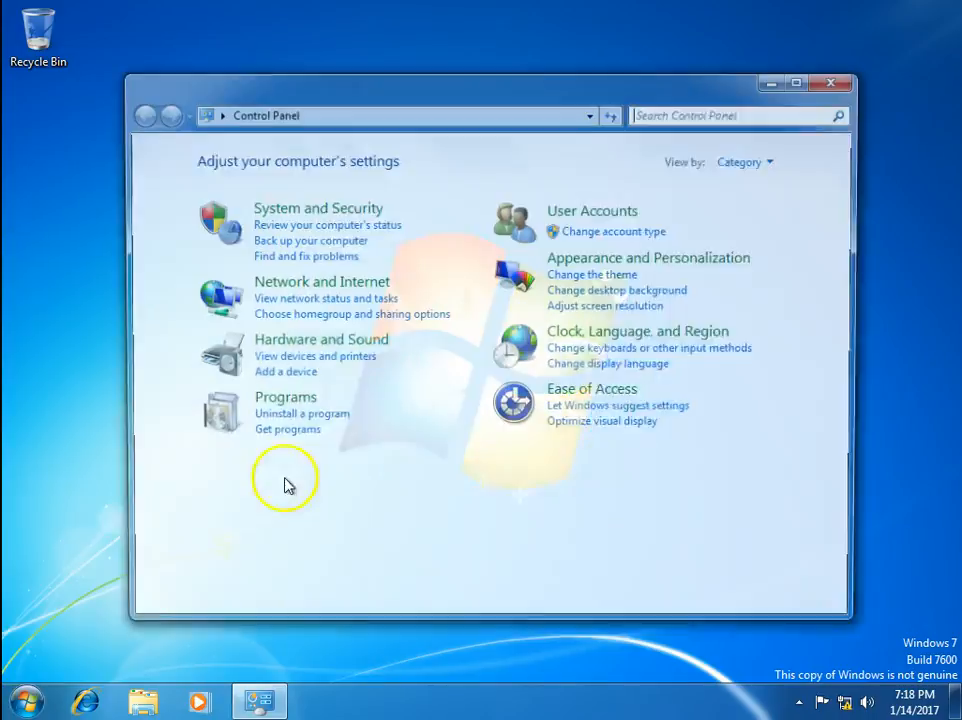
mouse_move(277, 413)
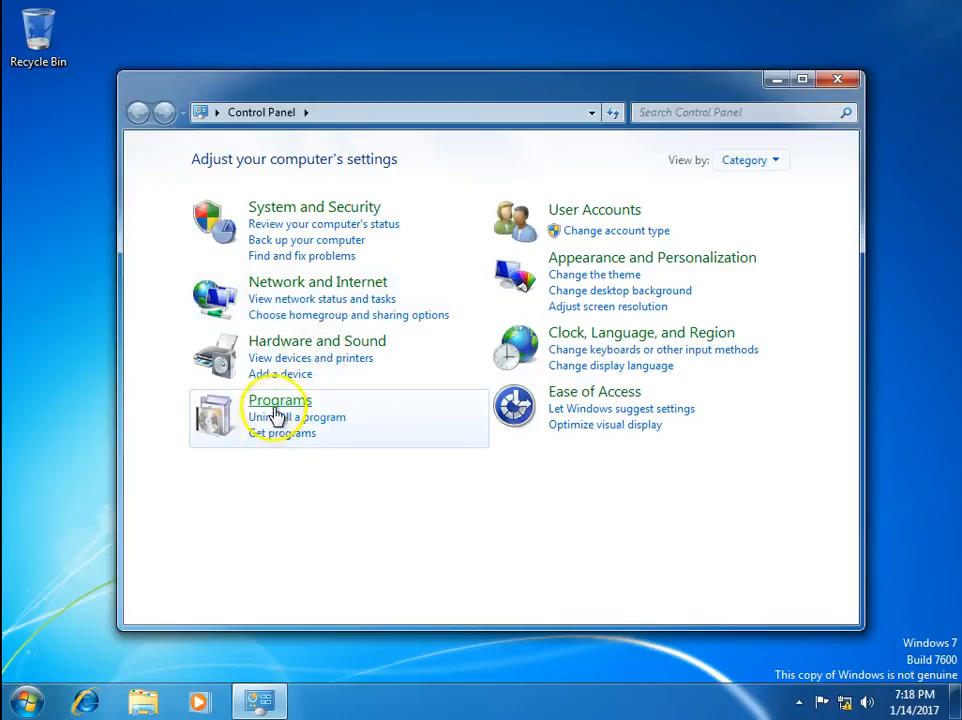
click(278, 399)
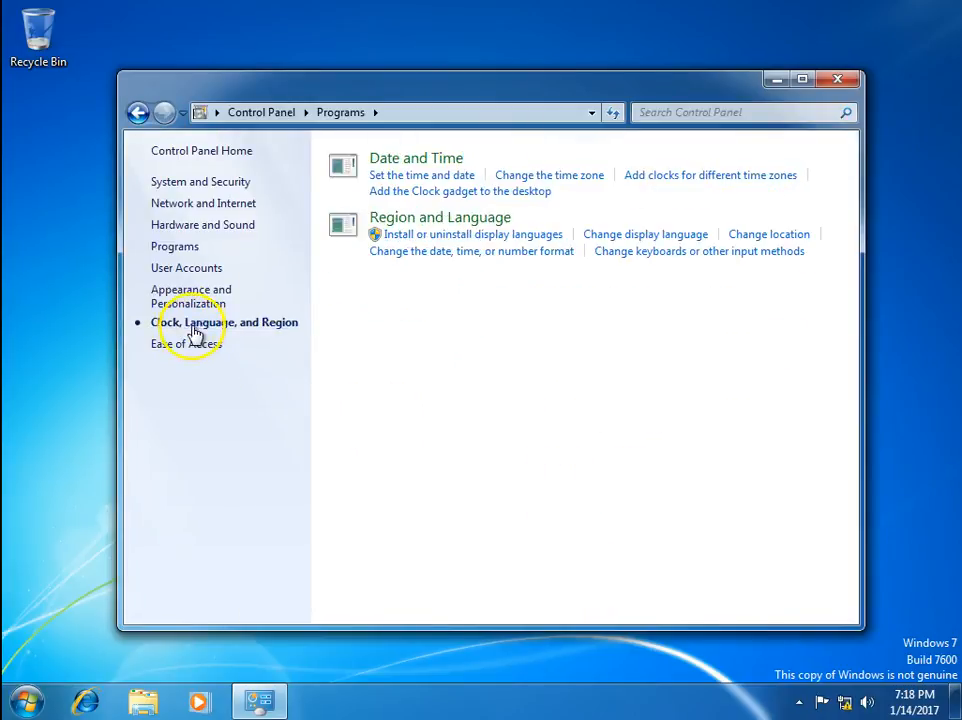
click(175, 246)
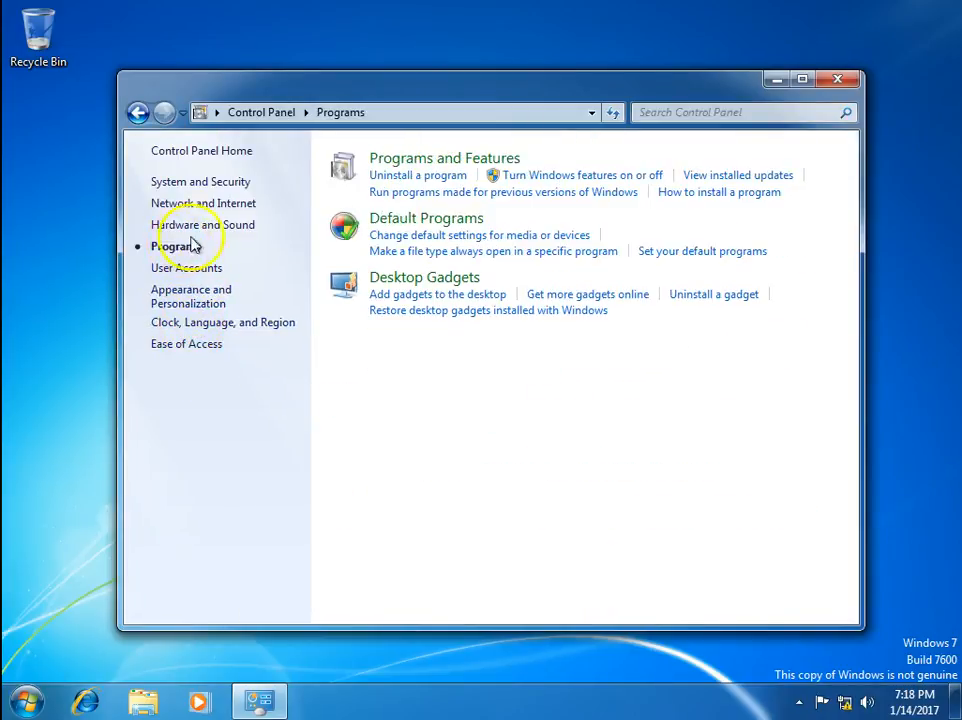
click(138, 112)
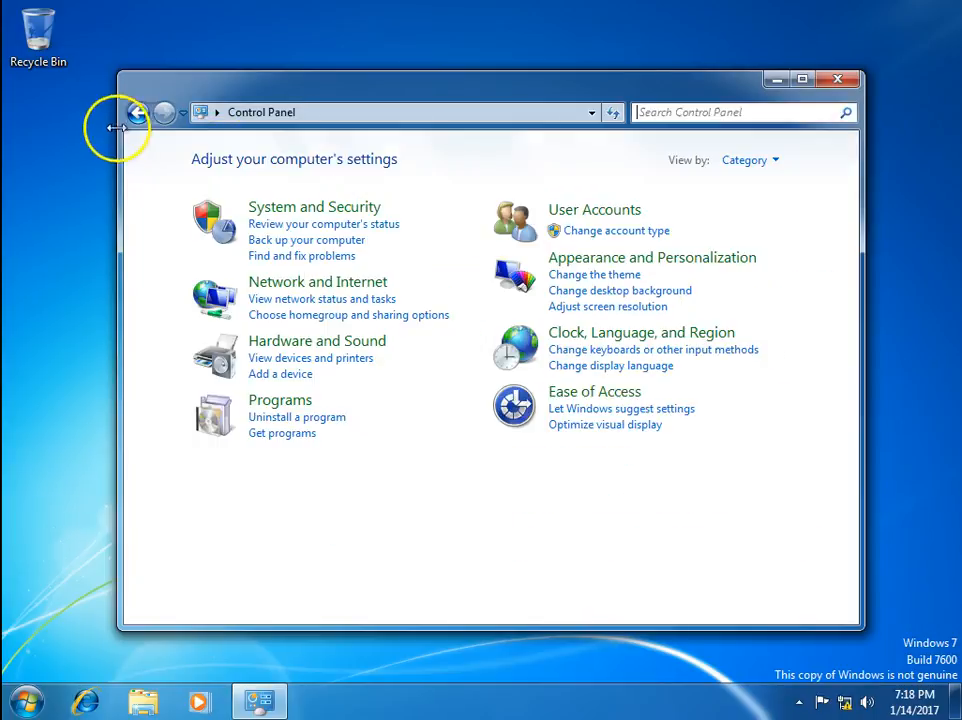
mouse_move(605, 216)
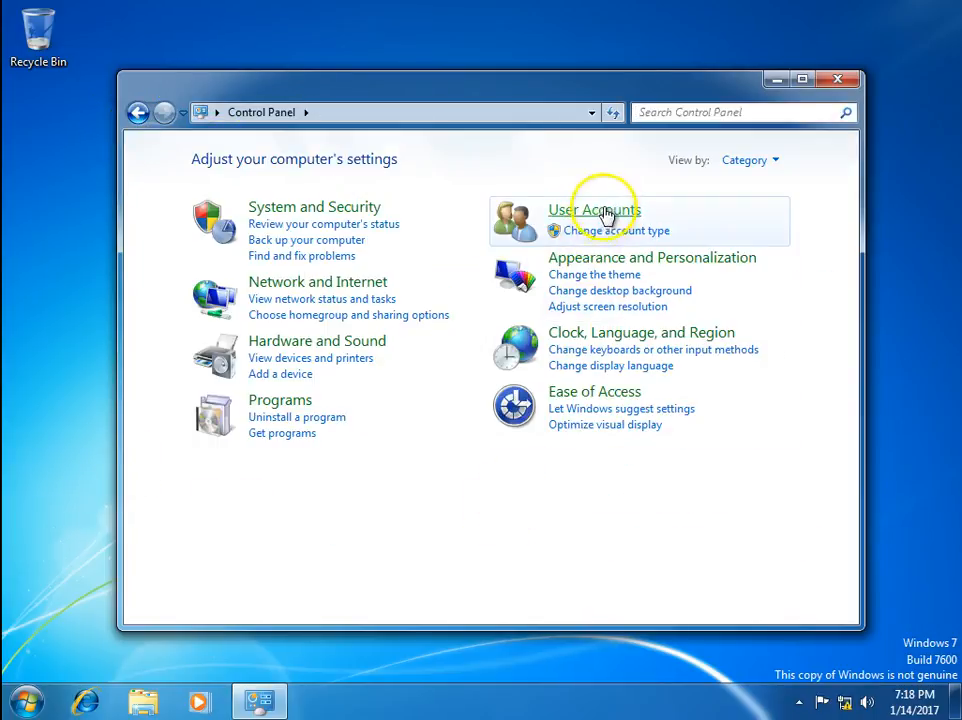
click(594, 209)
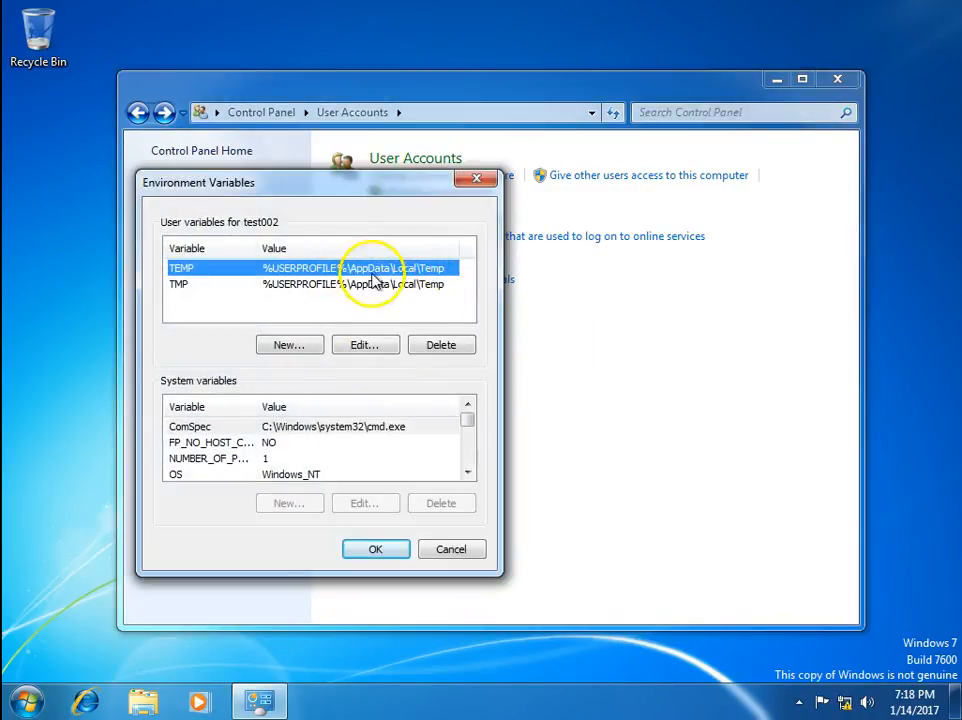
click(451, 548)
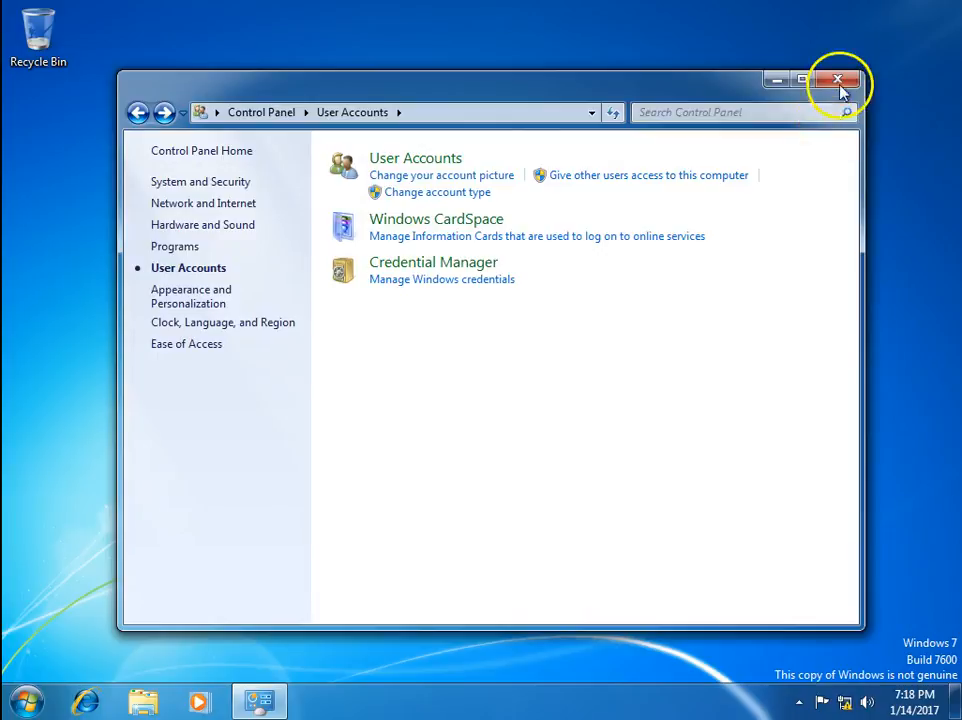
click(838, 80)
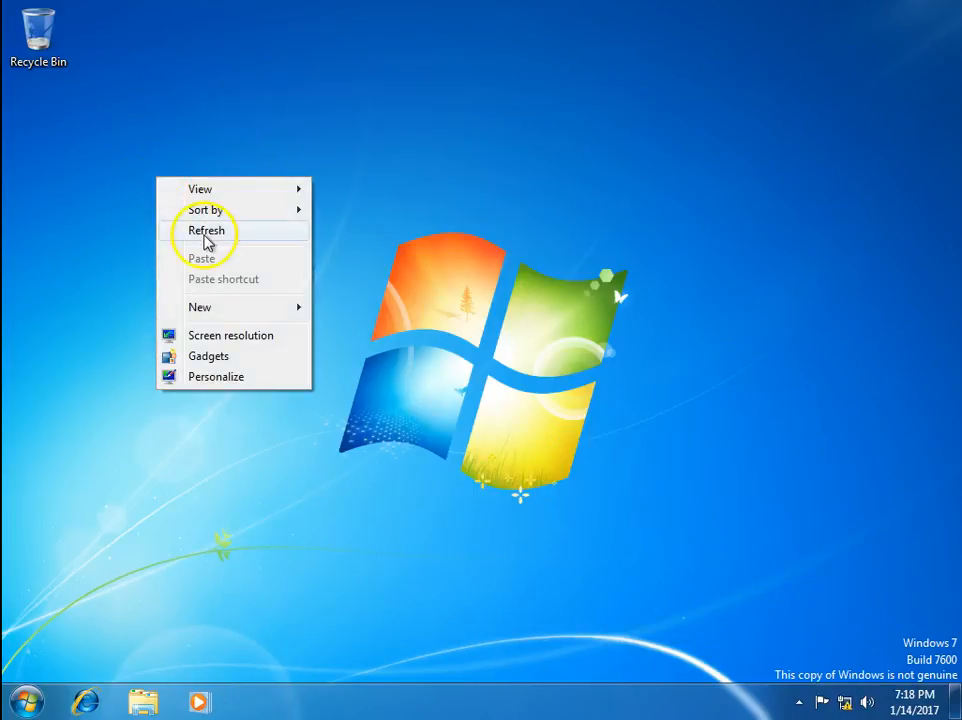
click(206, 230)
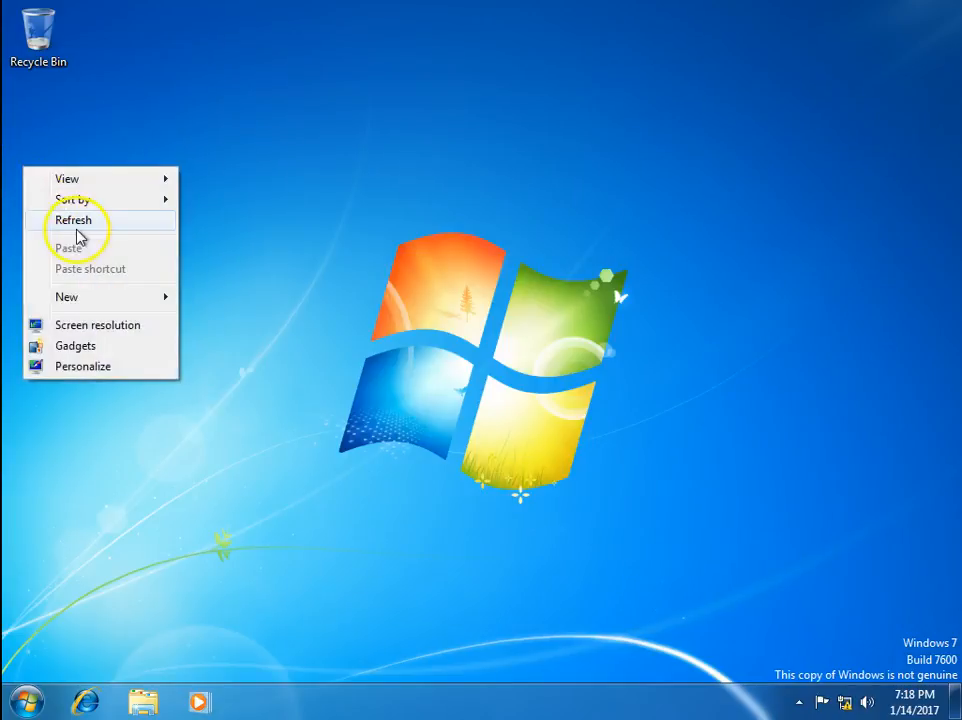
click(73, 219)
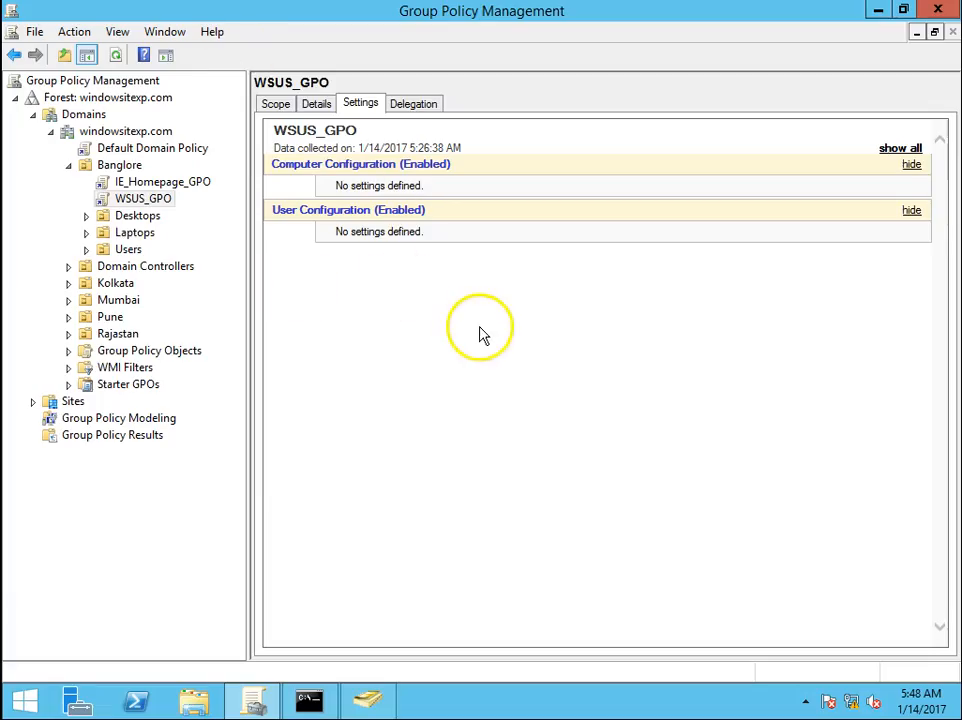
mouse_move(837, 333)
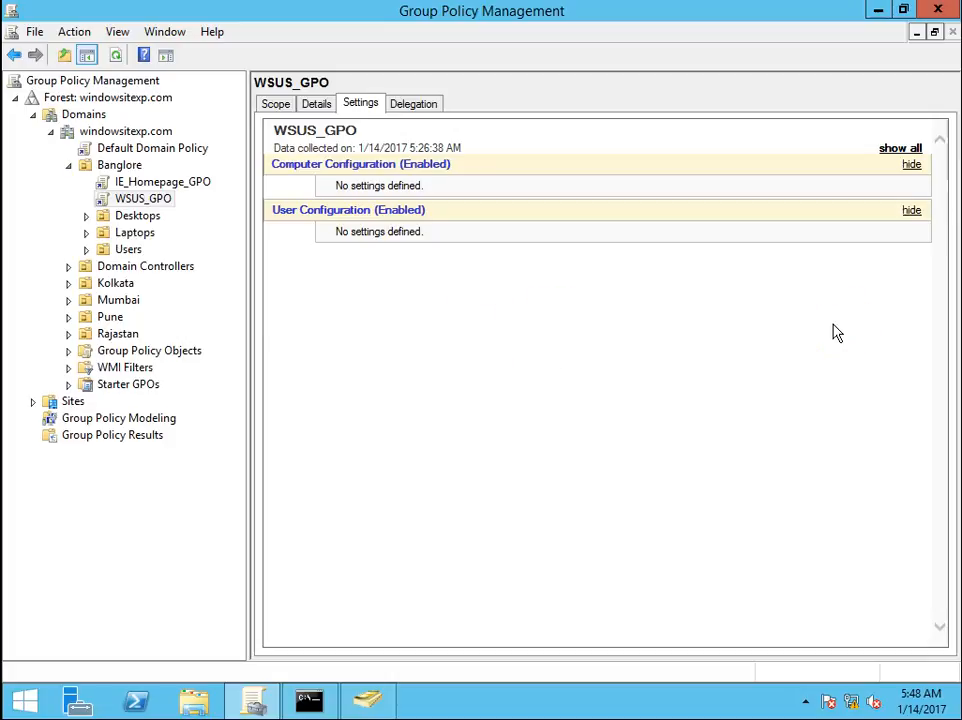
mouse_move(557, 245)
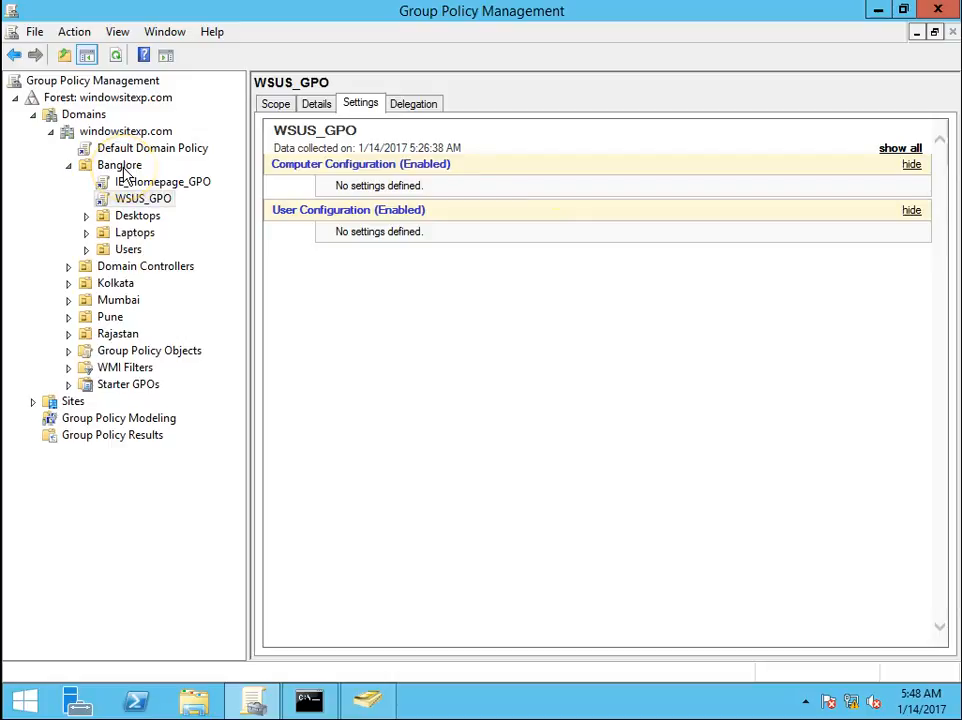
Check Banglore's linked GPOs (IE_Homepage_GPO, WSUS_GPO), then switch to Active Directory Users and Computers.
click(119, 165)
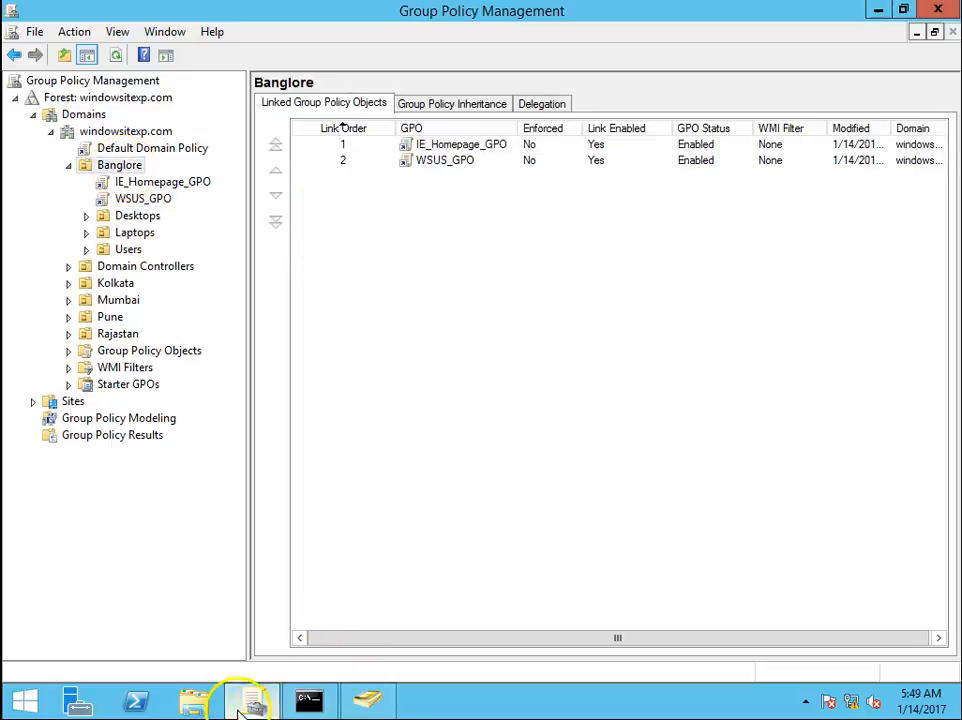
click(250, 700)
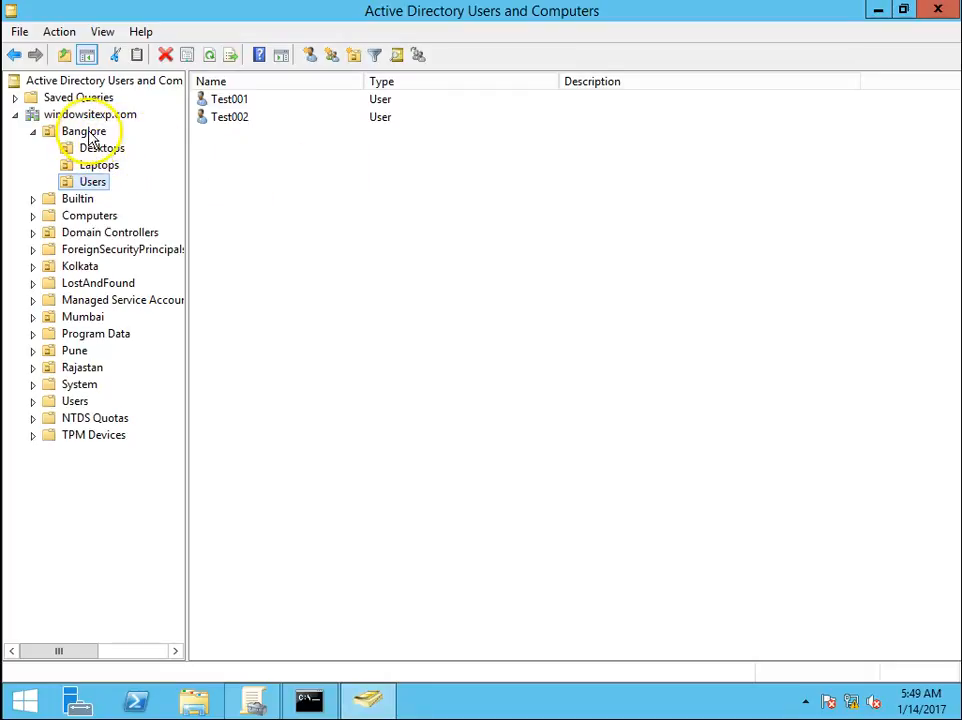
Confirm Banglore's Users container holds Test001 and Test002, then return to Group Policy Management.
click(101, 147)
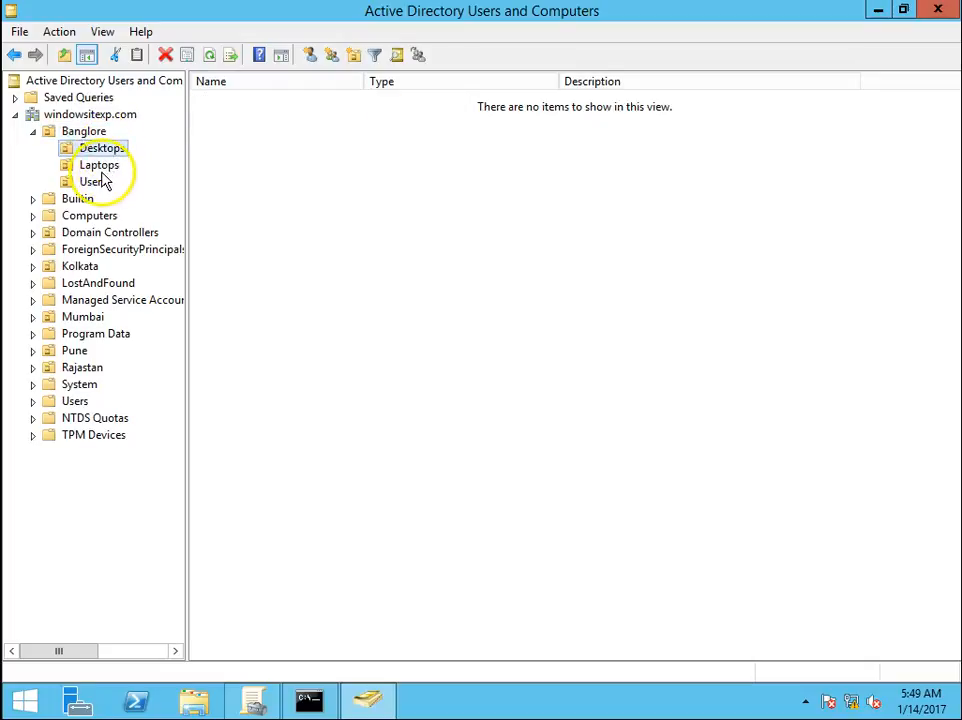
click(92, 181)
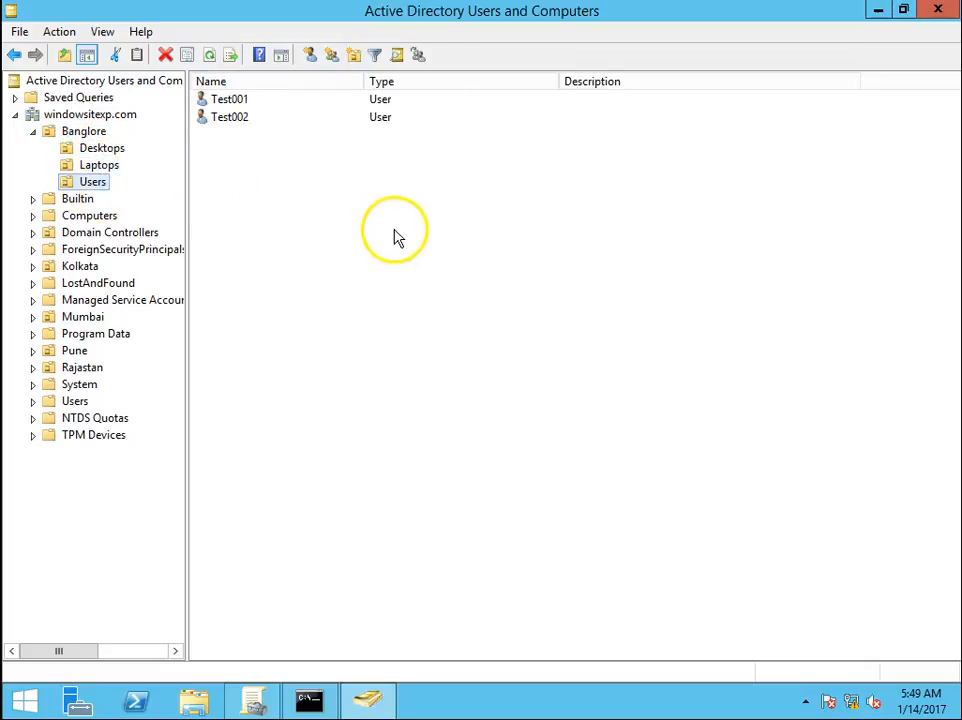
click(230, 117)
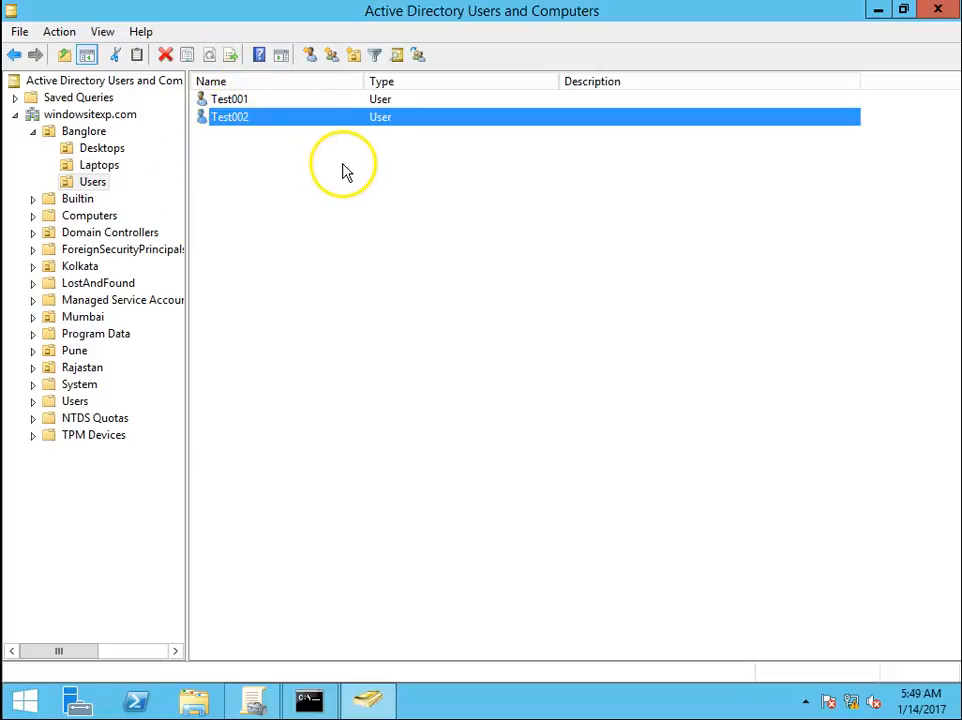
mouse_move(371, 161)
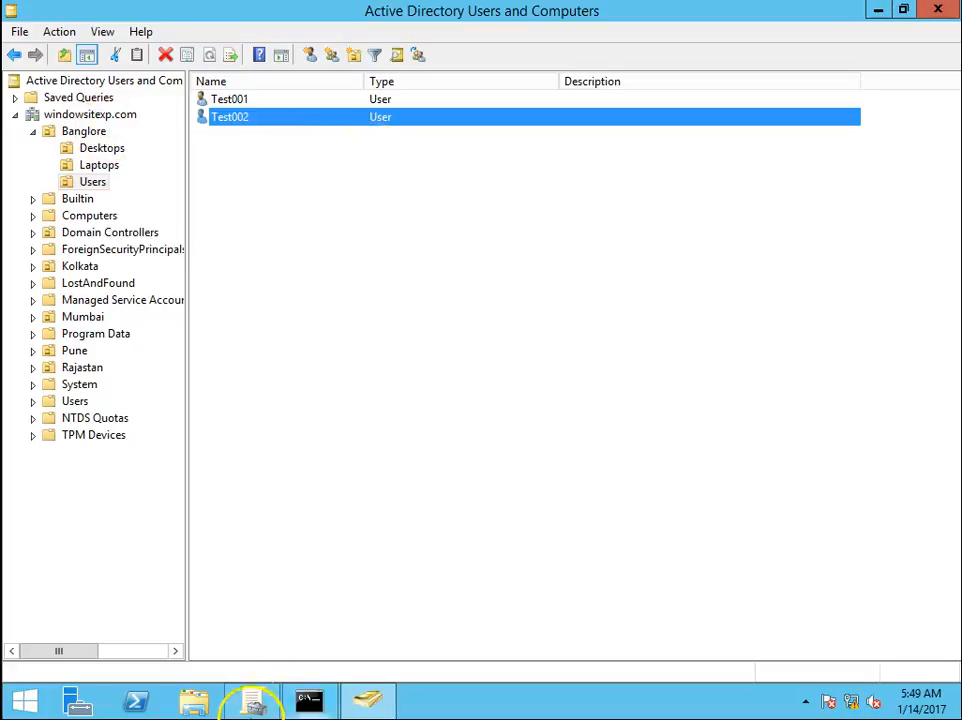
click(251, 700)
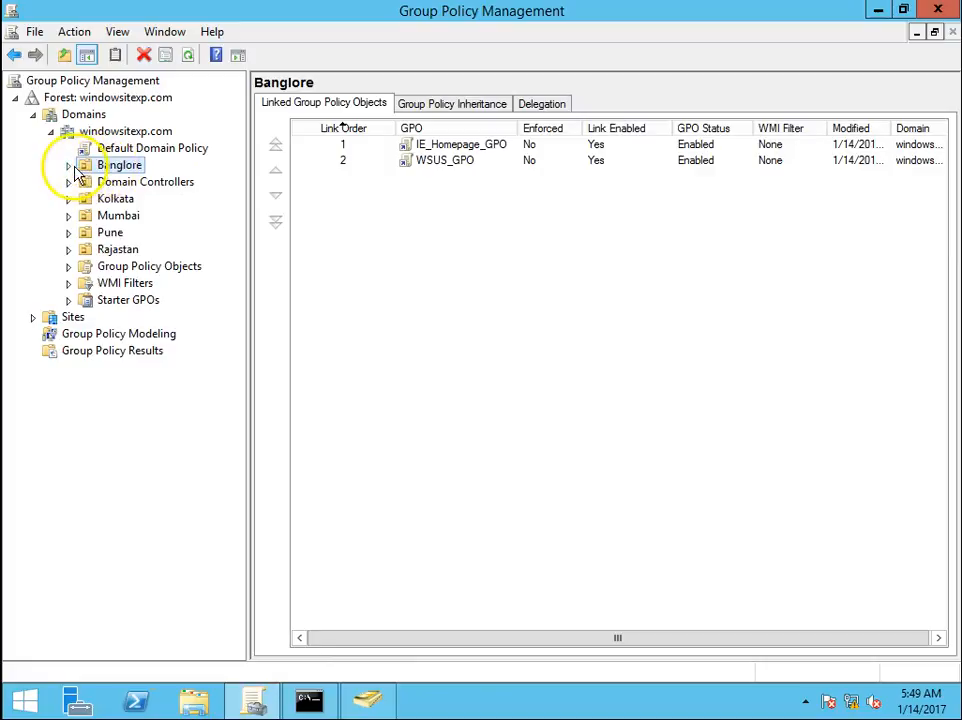
Create Block_ControlPanel_GPO and link it to the Banglore OU.
right_click(121, 165)
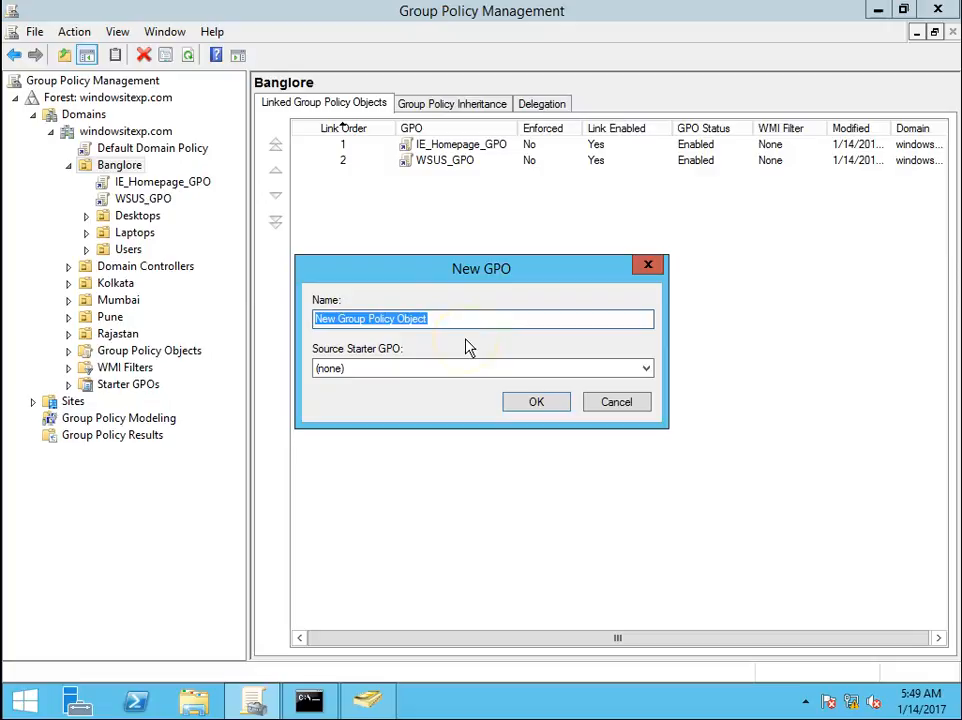
text(B)
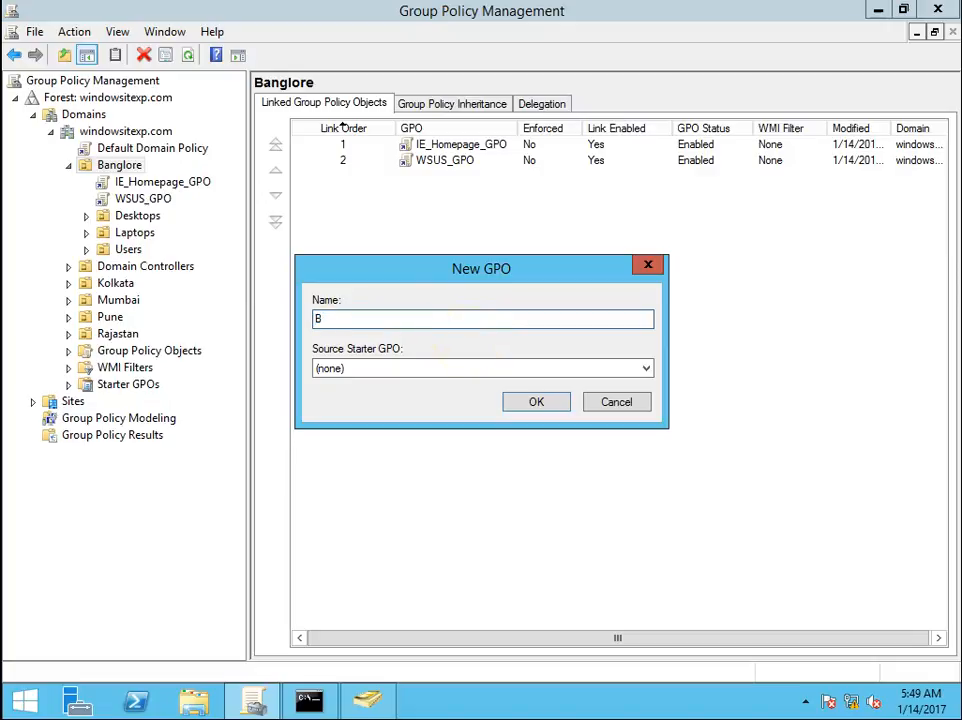
text(lock_COntrol)
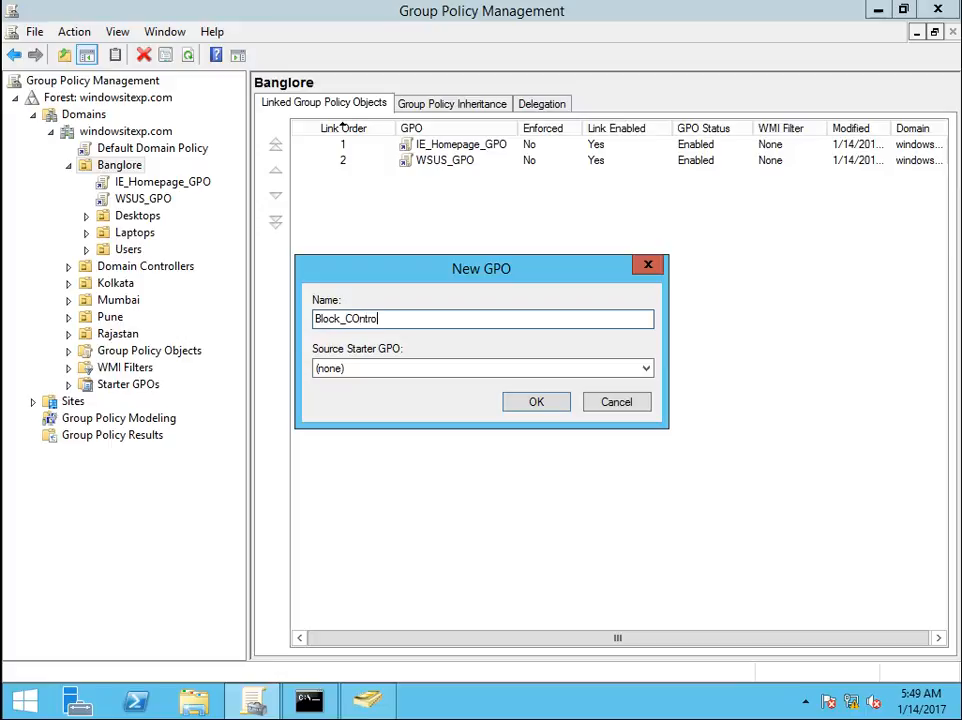
key(BackSpace)
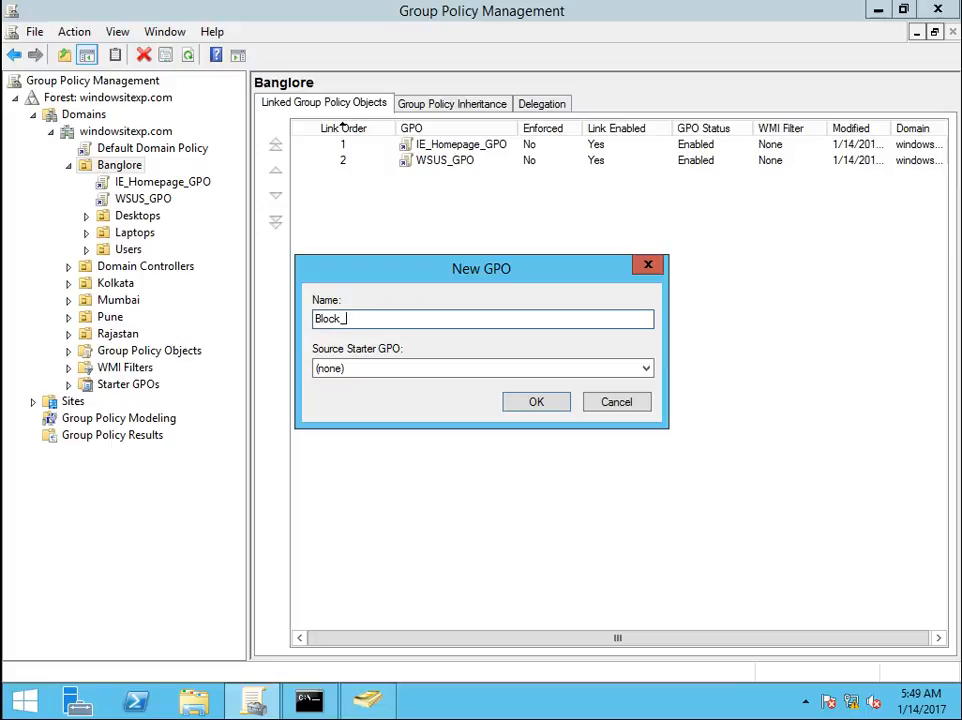
text(ControlPanel)
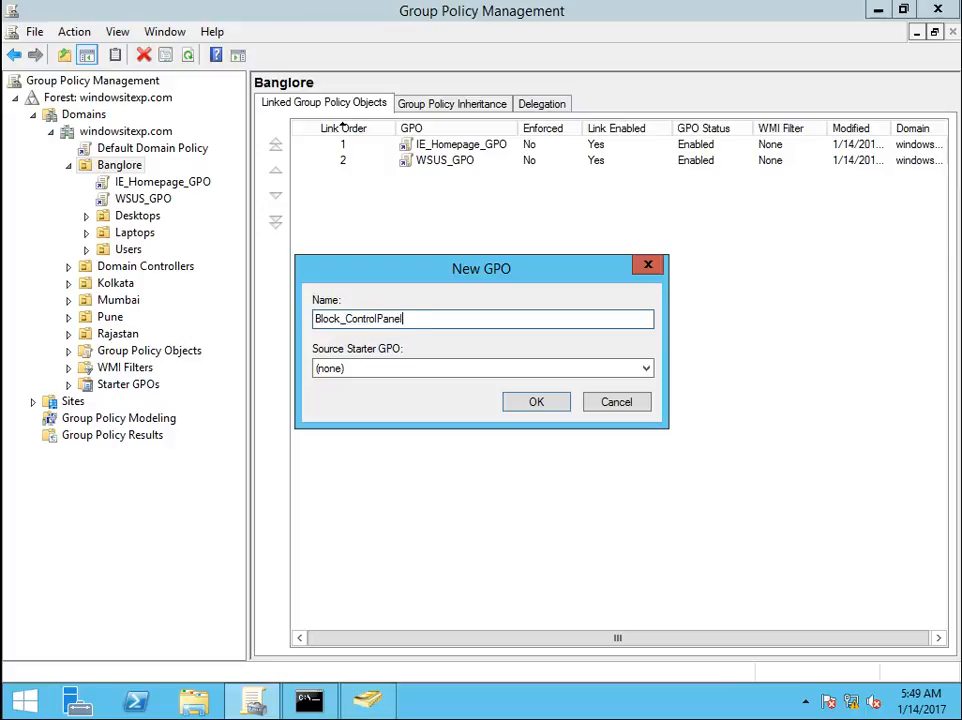
text(_GP)
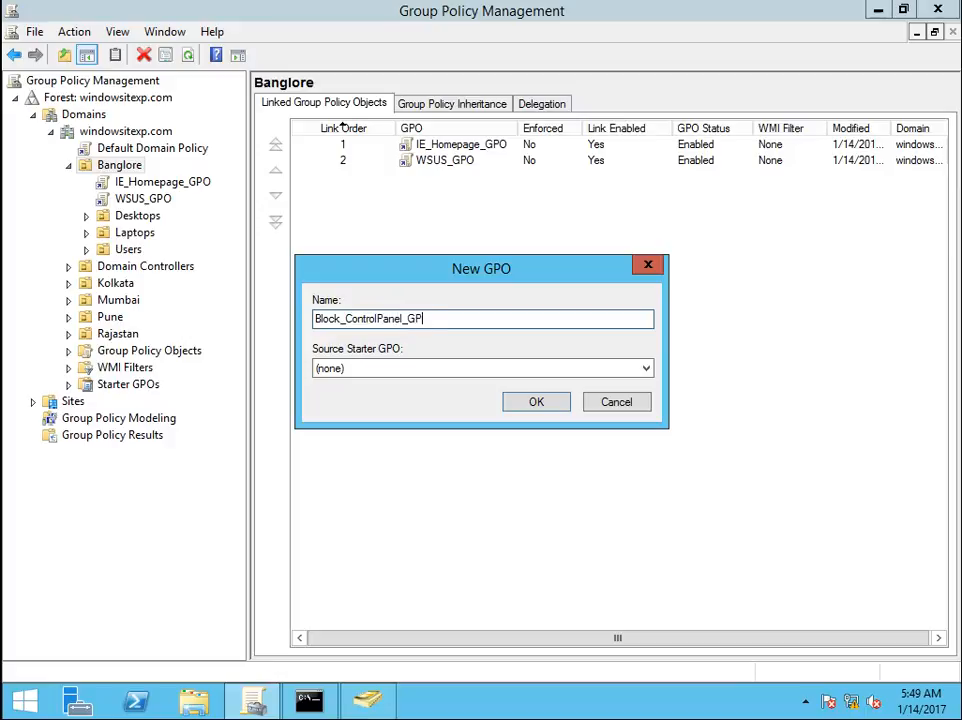
click(536, 401)
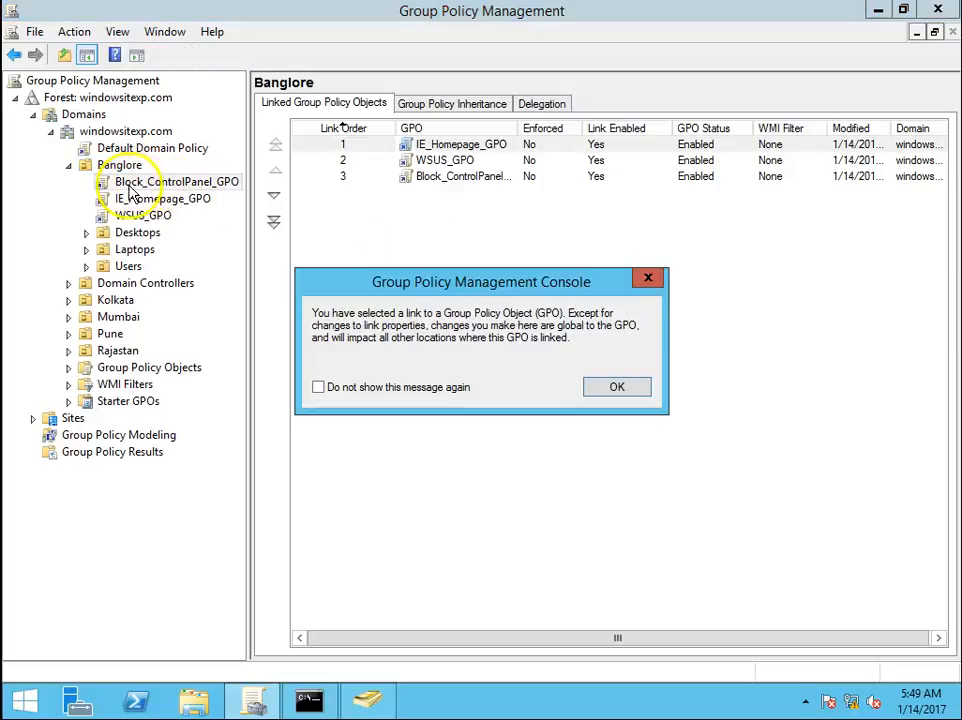
click(617, 387)
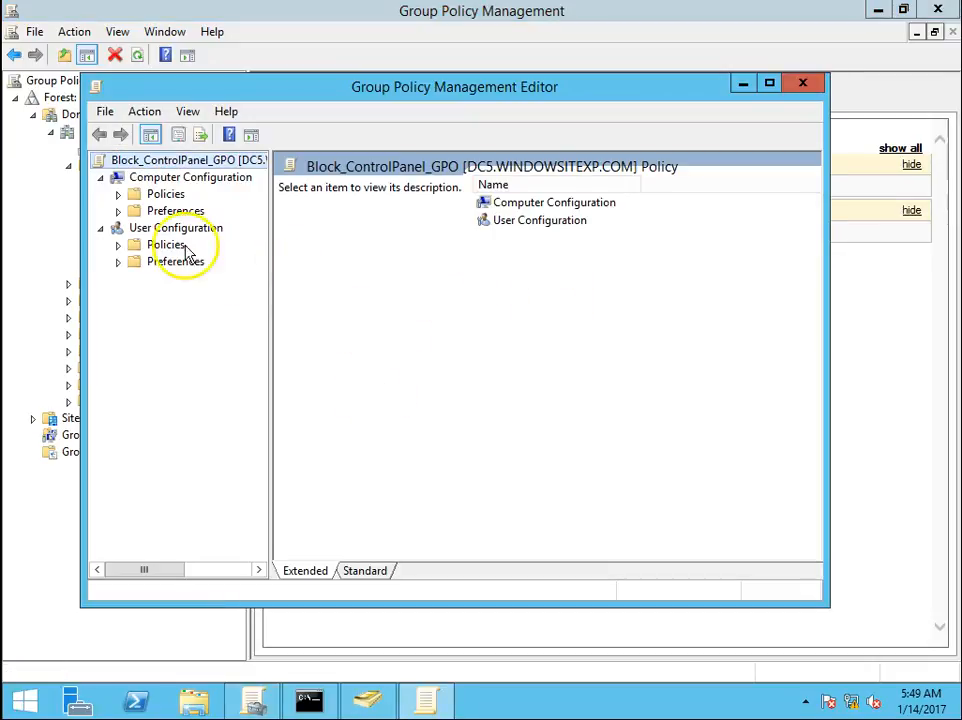
Open Block_ControlPanel_GPO's User Configuration Administrative Templates Control Panel policies.
click(166, 244)
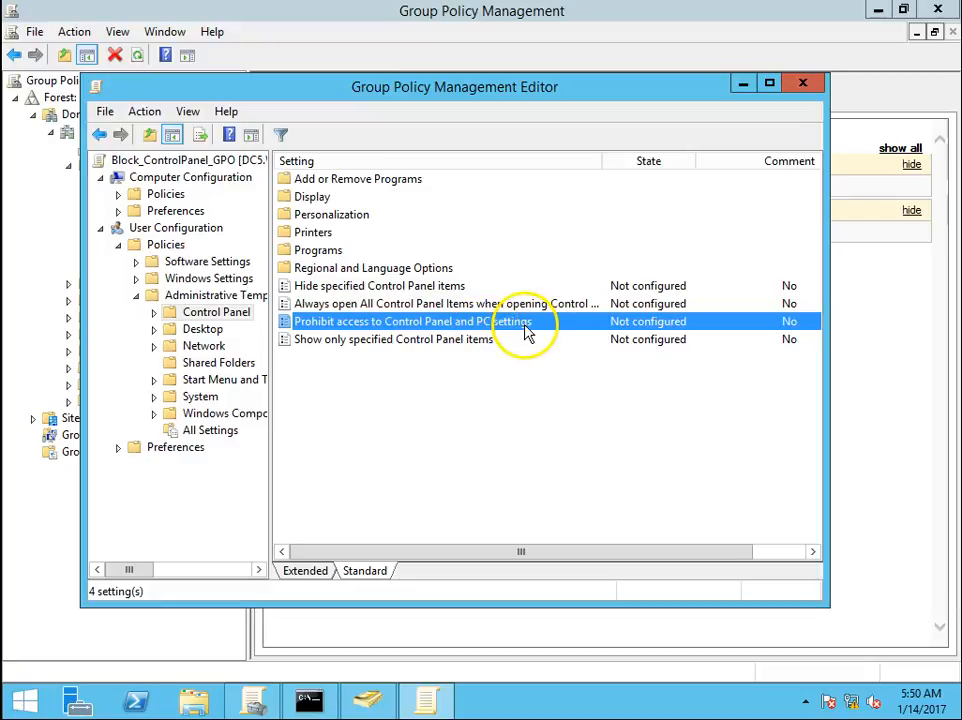
Enable 'Prohibit access to Control Panel and PC settings' and close the editor.
double_click(405, 321)
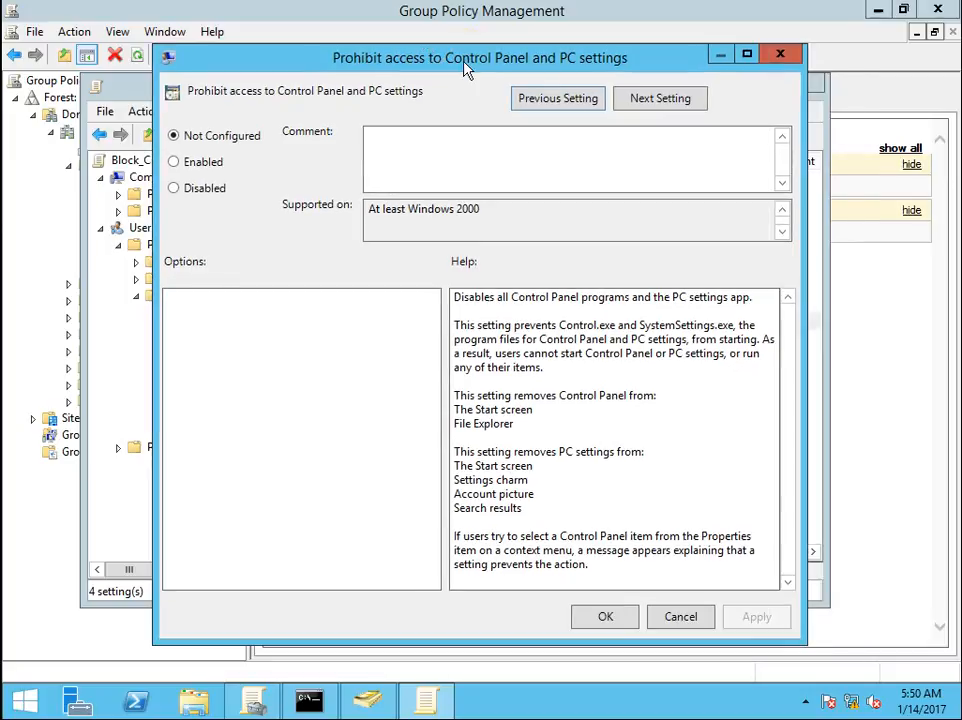
click(173, 161)
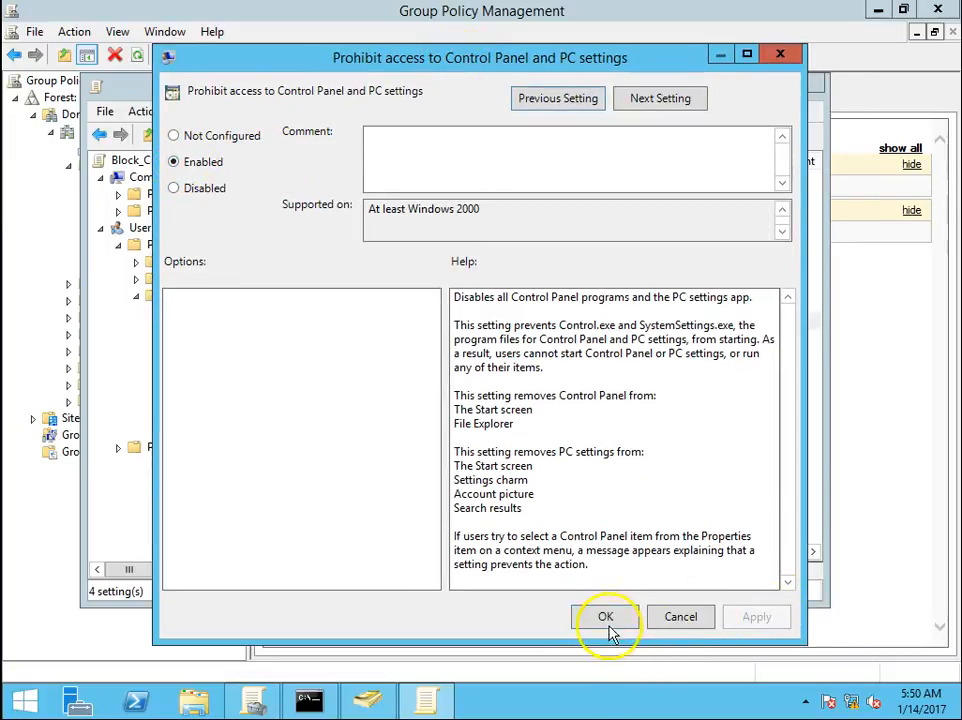
click(606, 616)
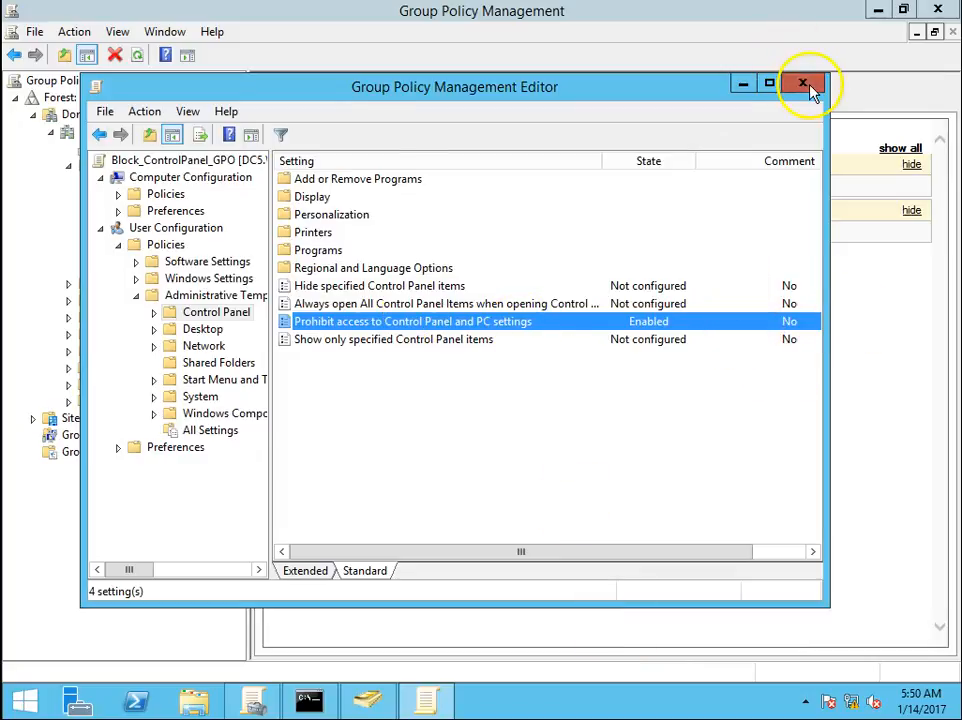
click(804, 84)
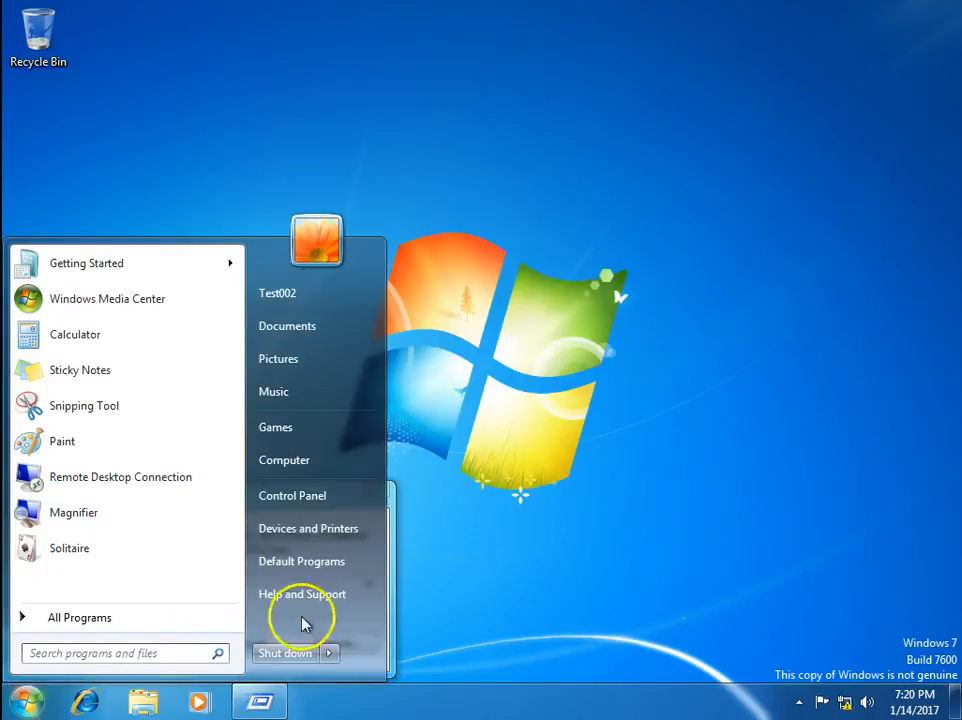
mouse_move(308, 495)
text(cmd)
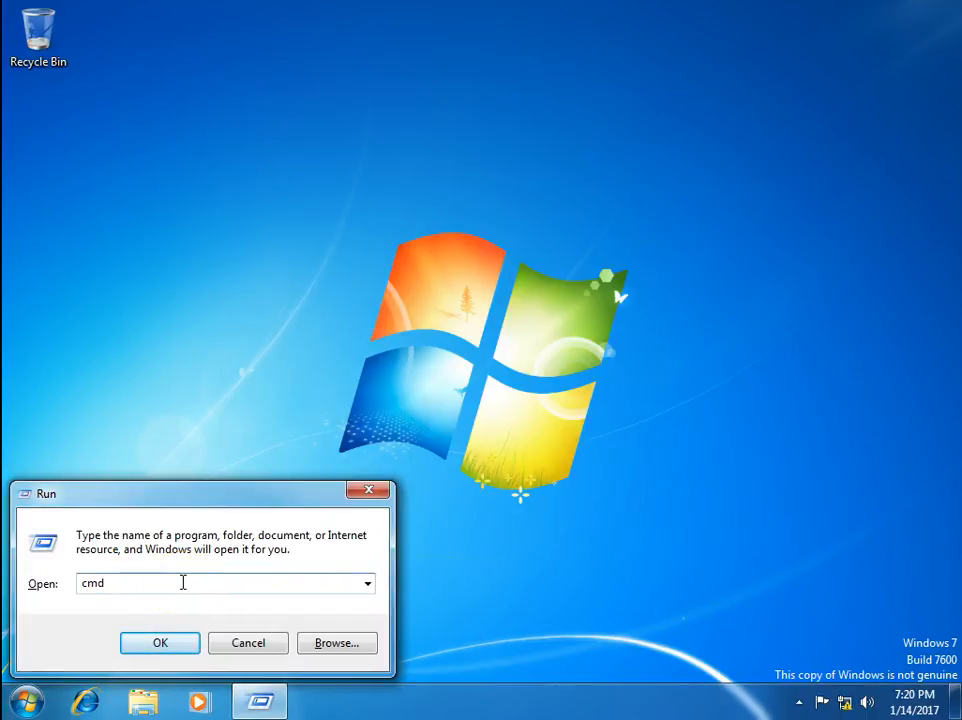
Run gpupdate /force in Command Prompt so user and computer policy update.
click(159, 643)
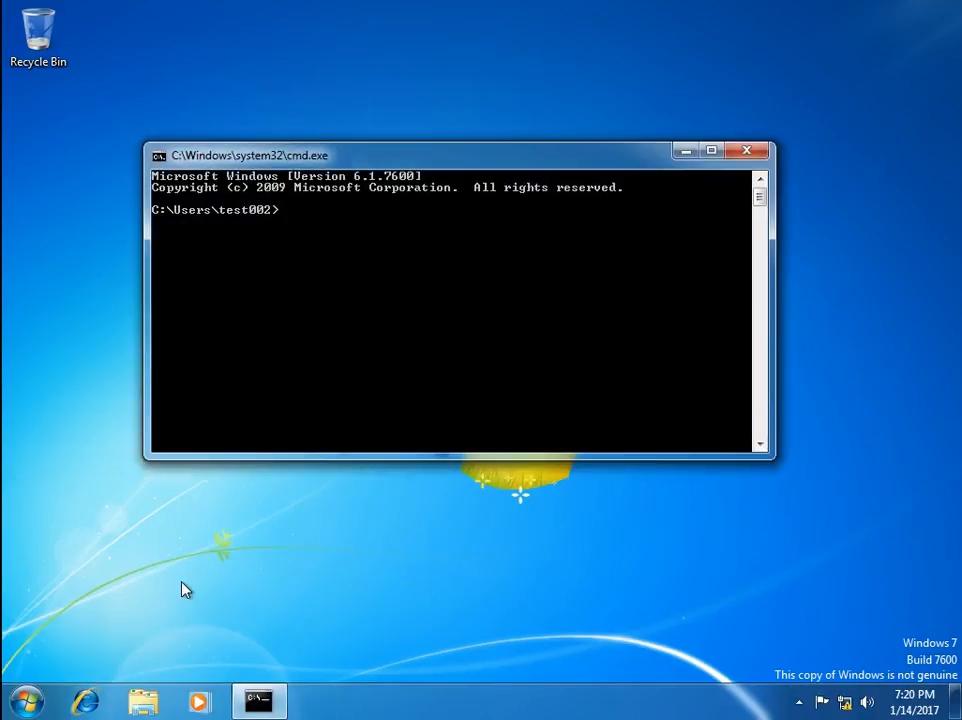
text(gpupdate)
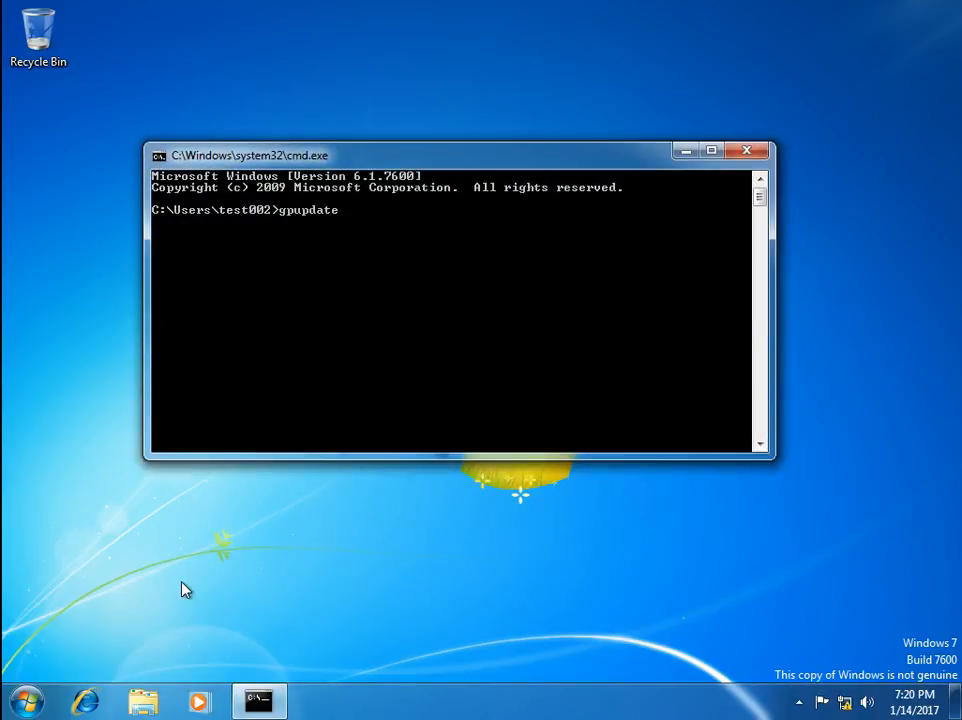
text(/force)
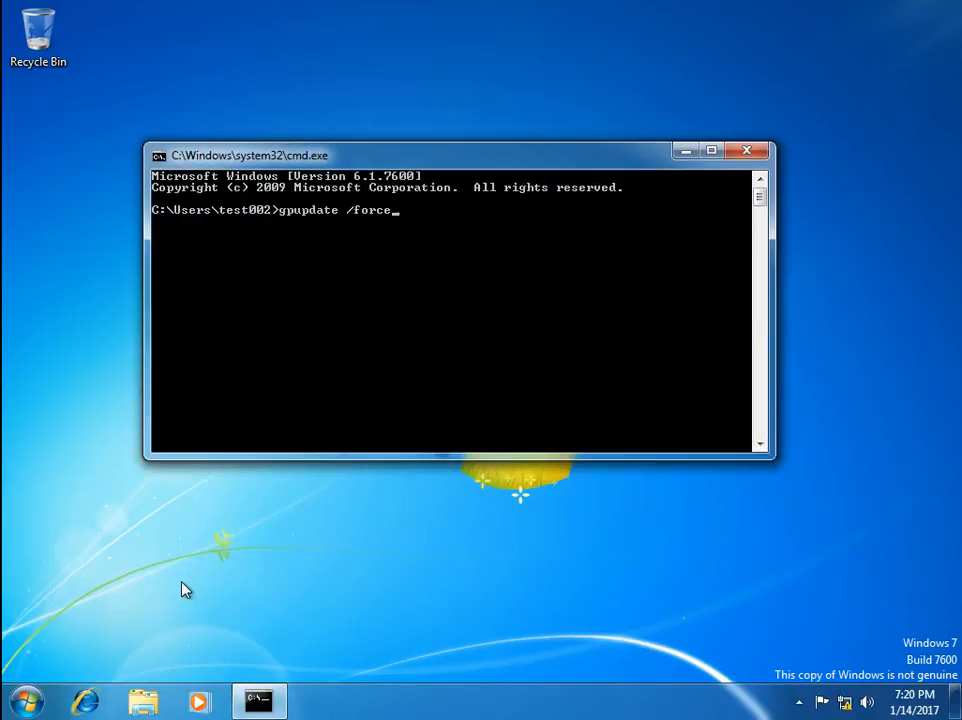
key(enter)
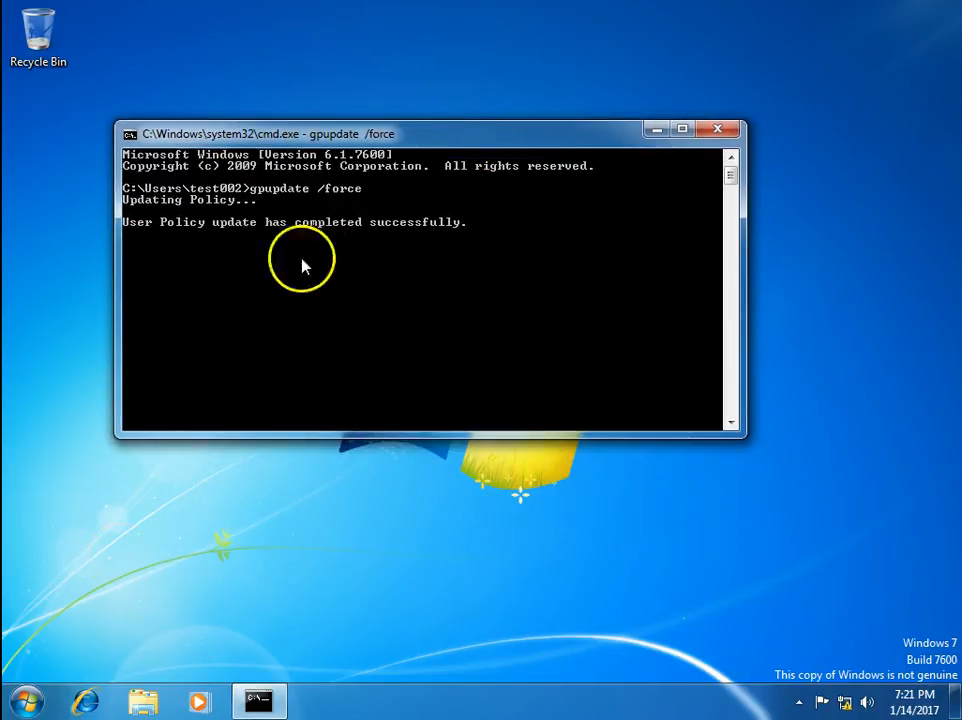
click(24, 699)
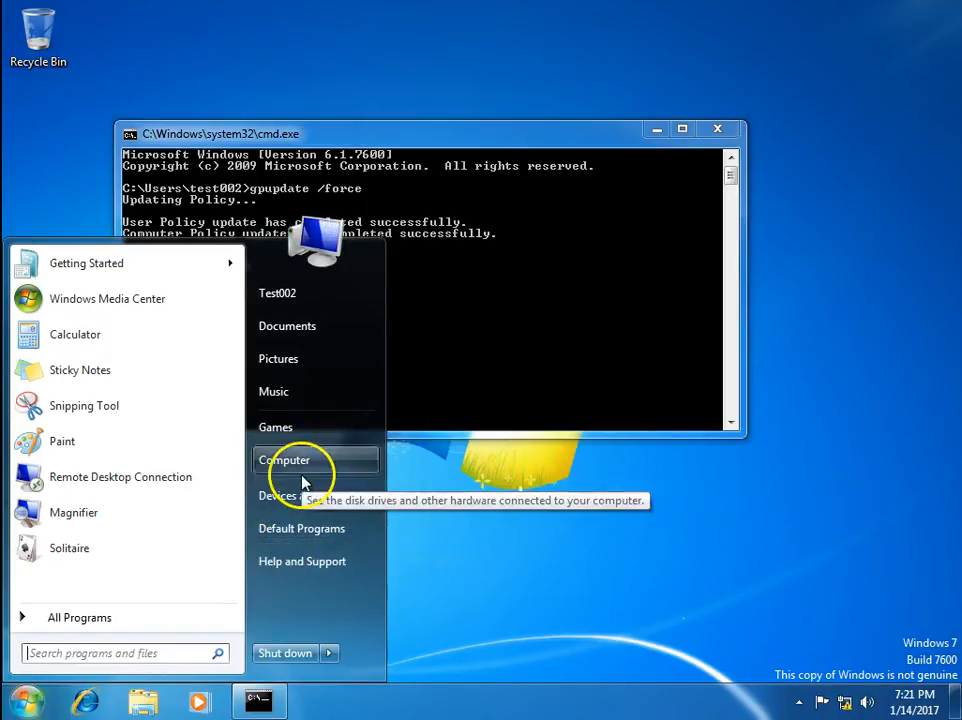
mouse_move(305, 561)
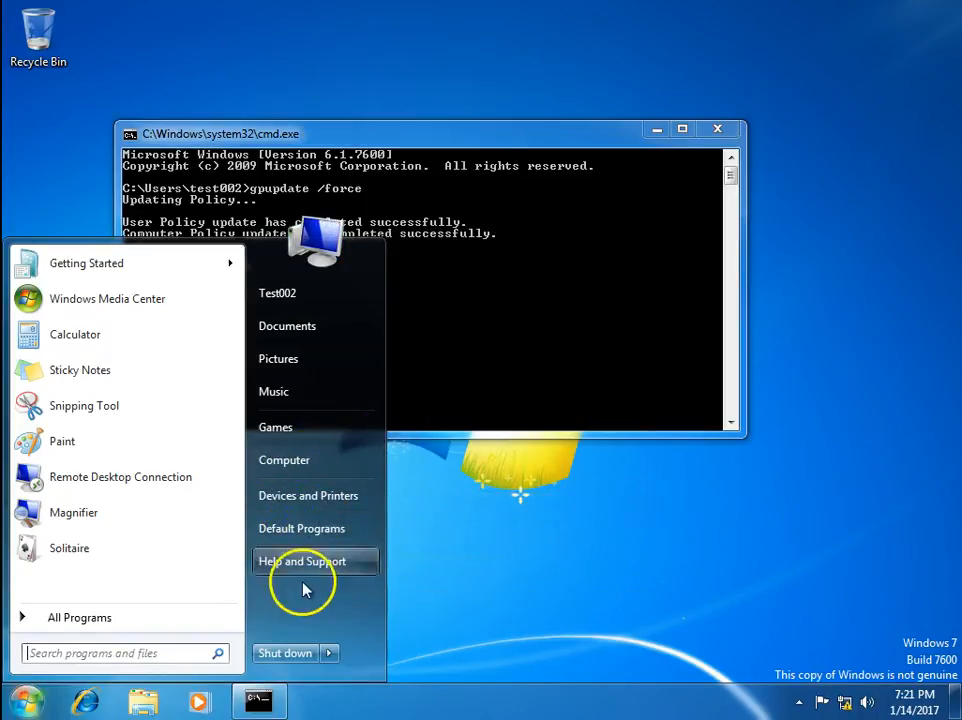
mouse_move(210, 652)
text(c)
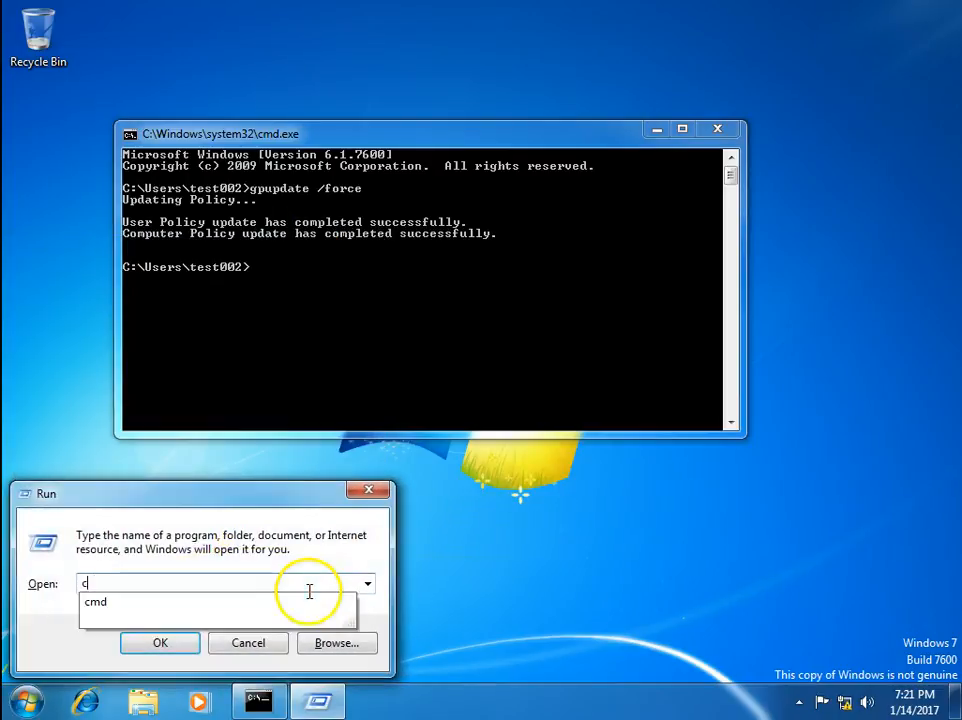
Try launching Control Panel via Run and dismiss the resulting restrictions error.
click(160, 643)
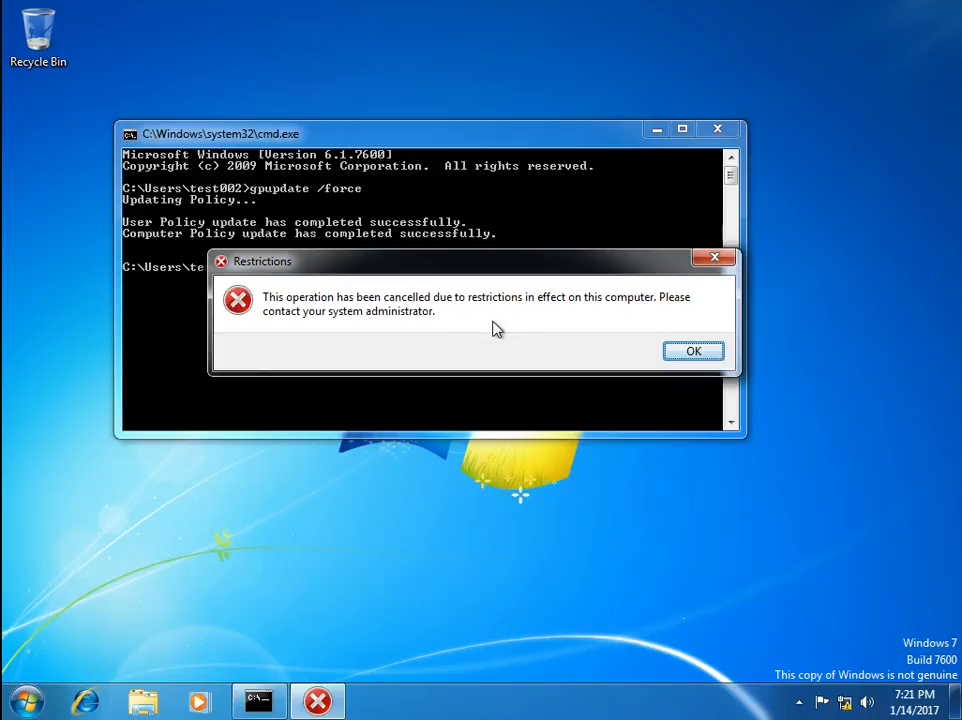
drag(480, 261, 420, 231)
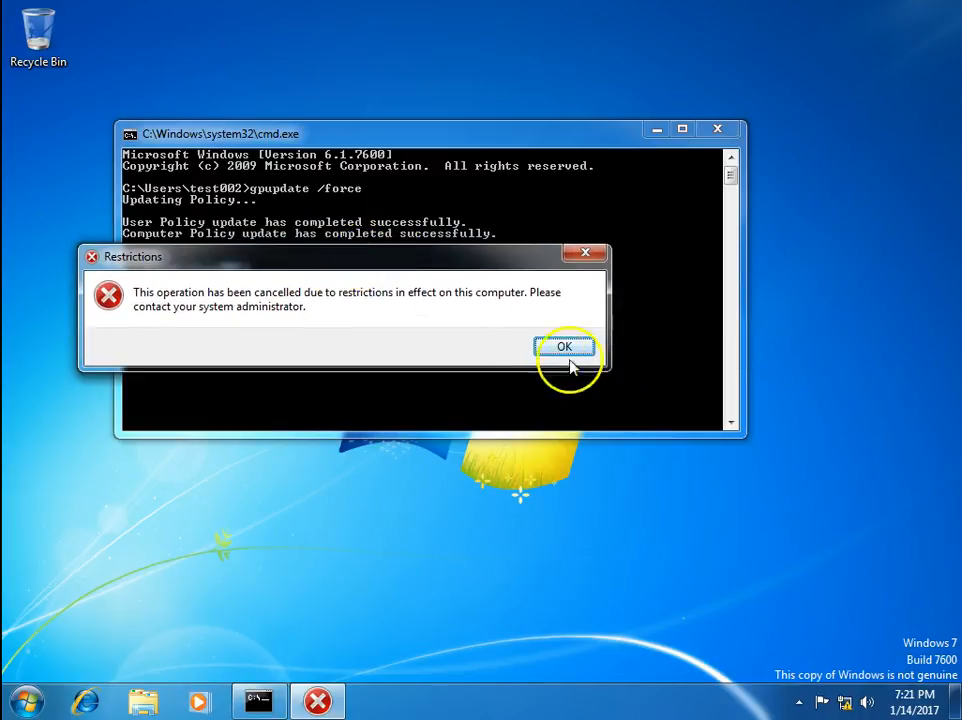
click(563, 346)
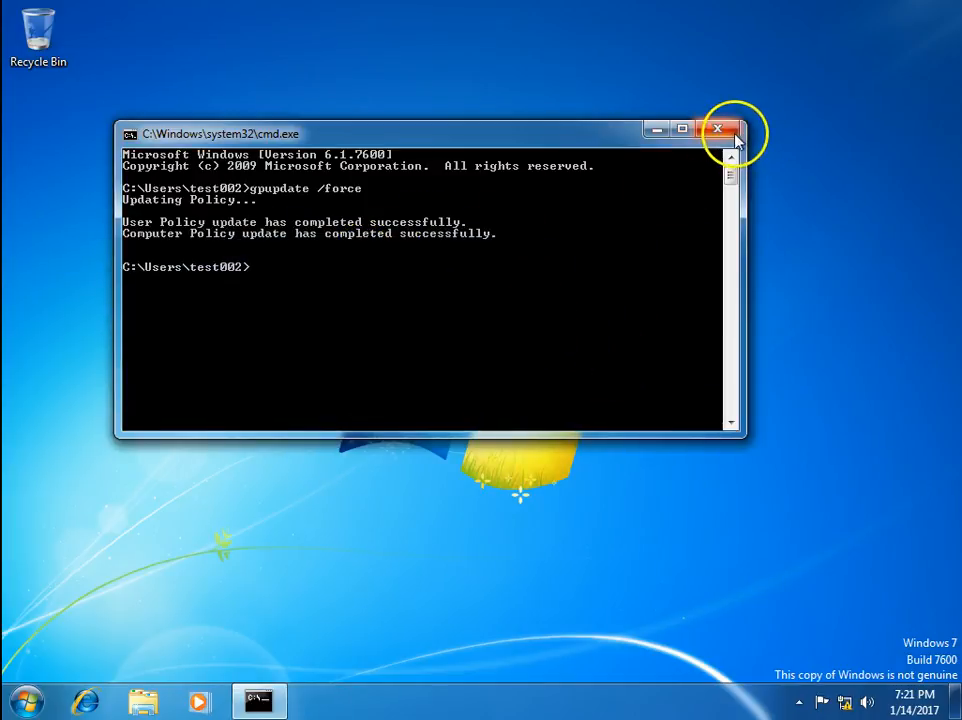